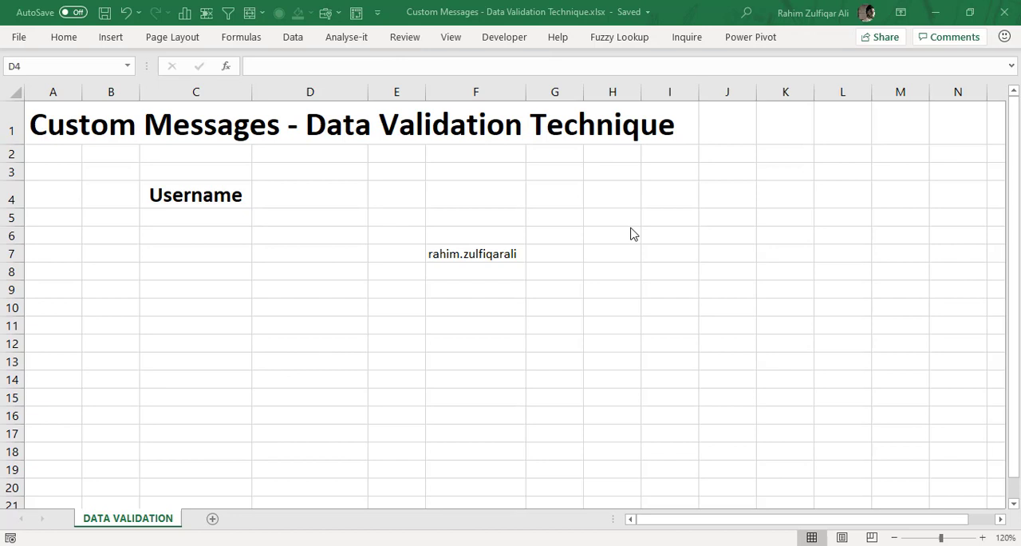
# Look over the username cell D4 and its neighbours, settling on G4 to hold the symbols
pyautogui.click(310, 195)
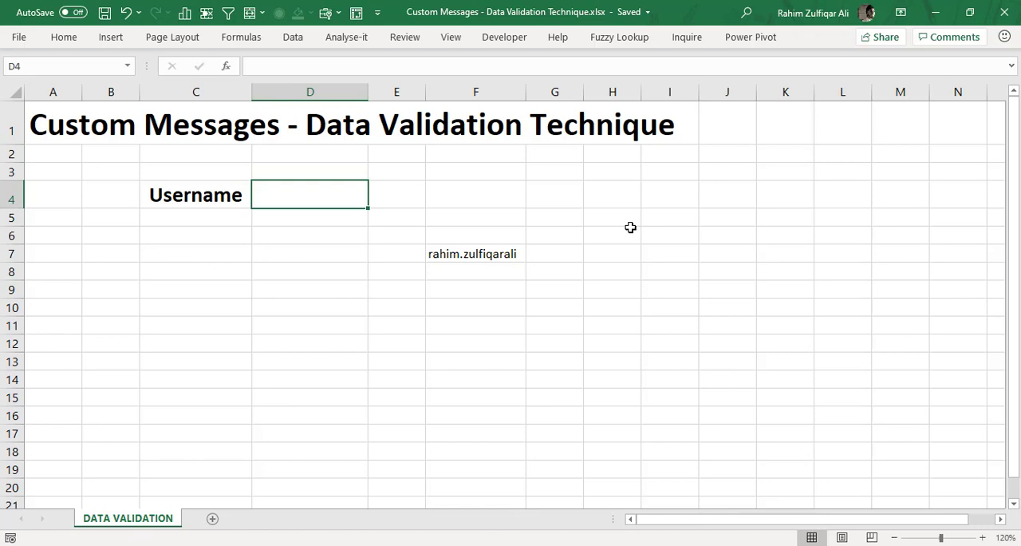
pyautogui.moveTo(396, 195)
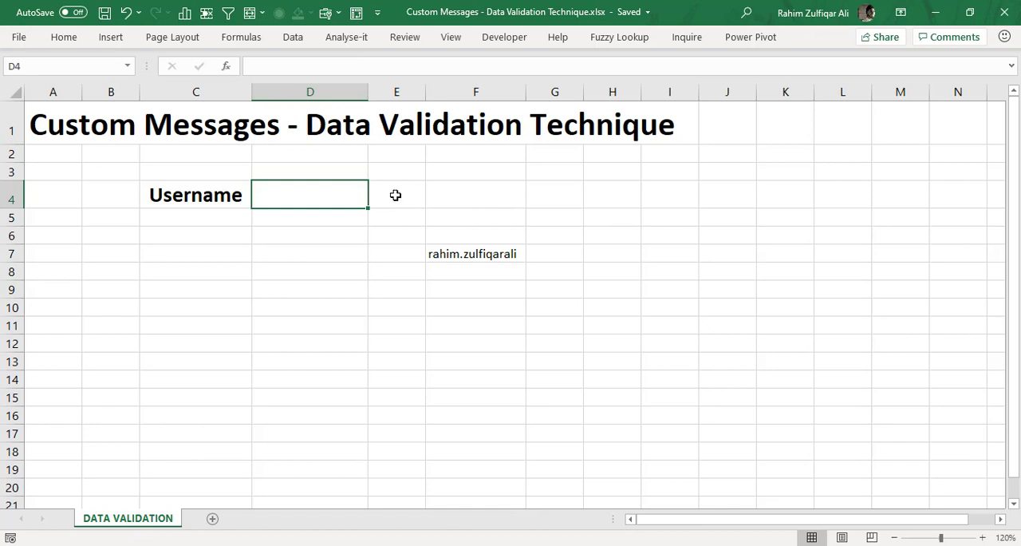
pyautogui.click(396, 195)
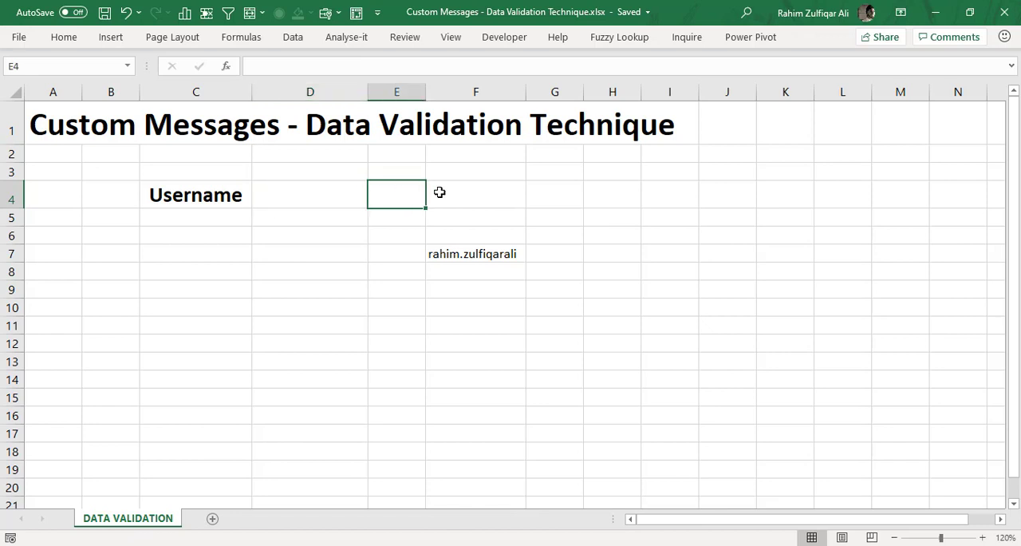
pyautogui.moveTo(358, 200)
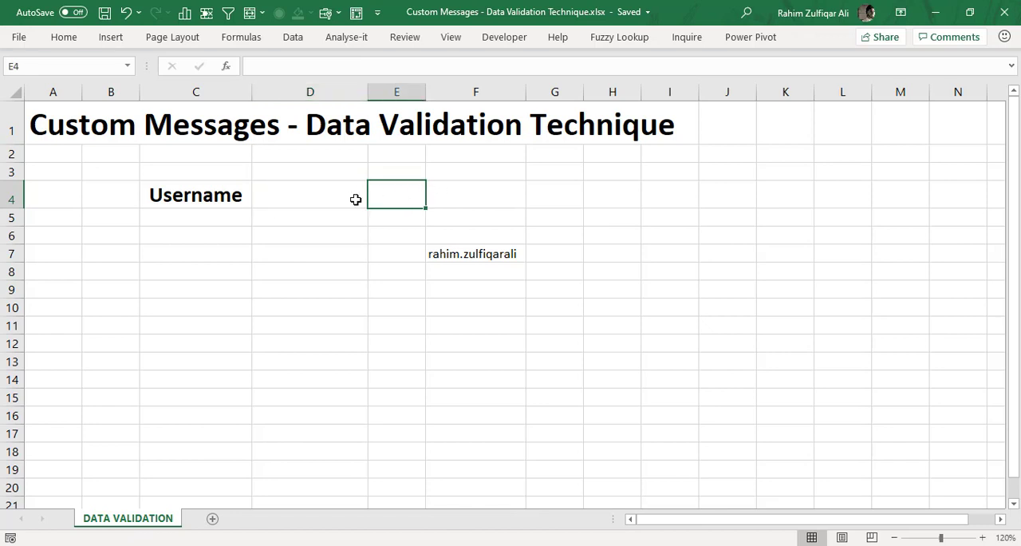
pyautogui.click(309, 195)
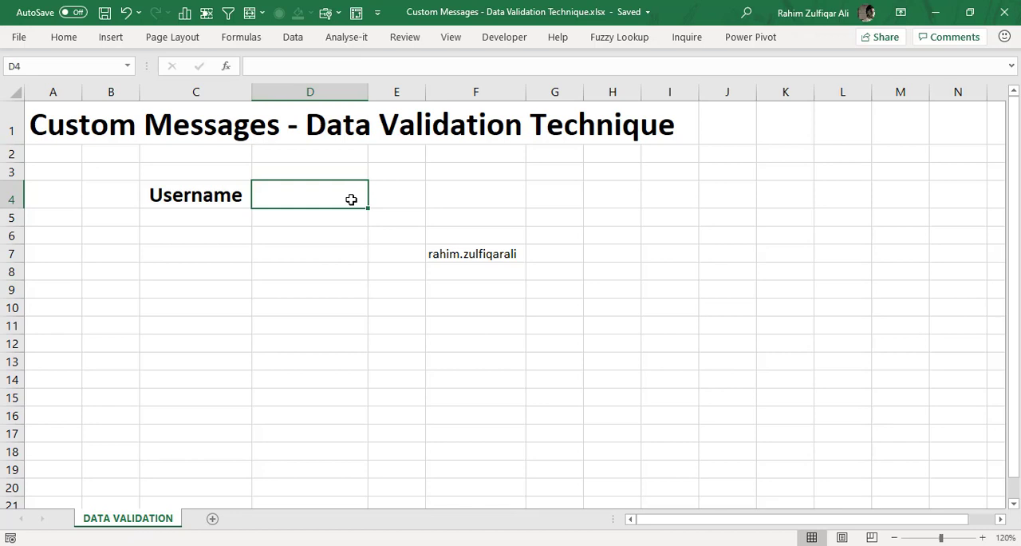
pyautogui.click(555, 195)
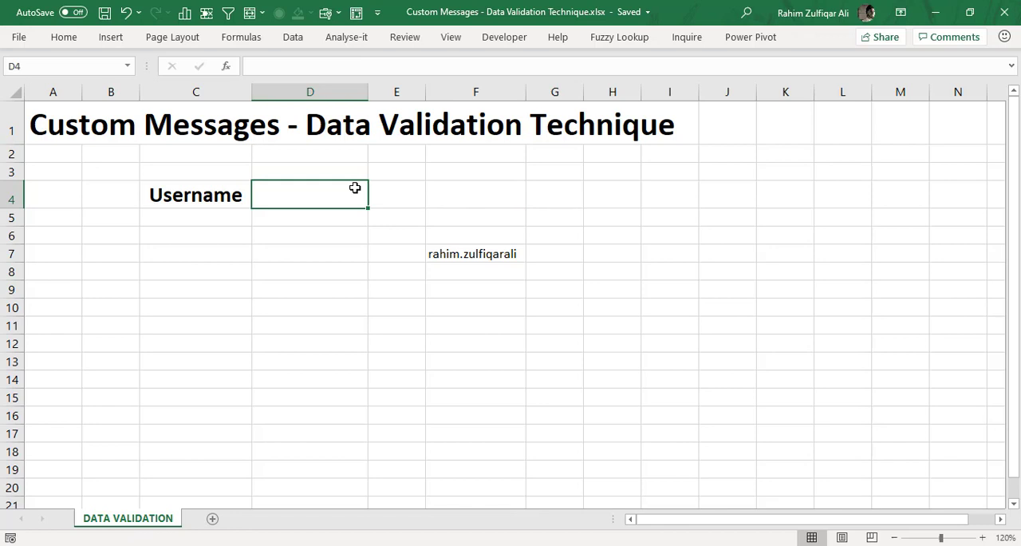
pyautogui.moveTo(361, 145)
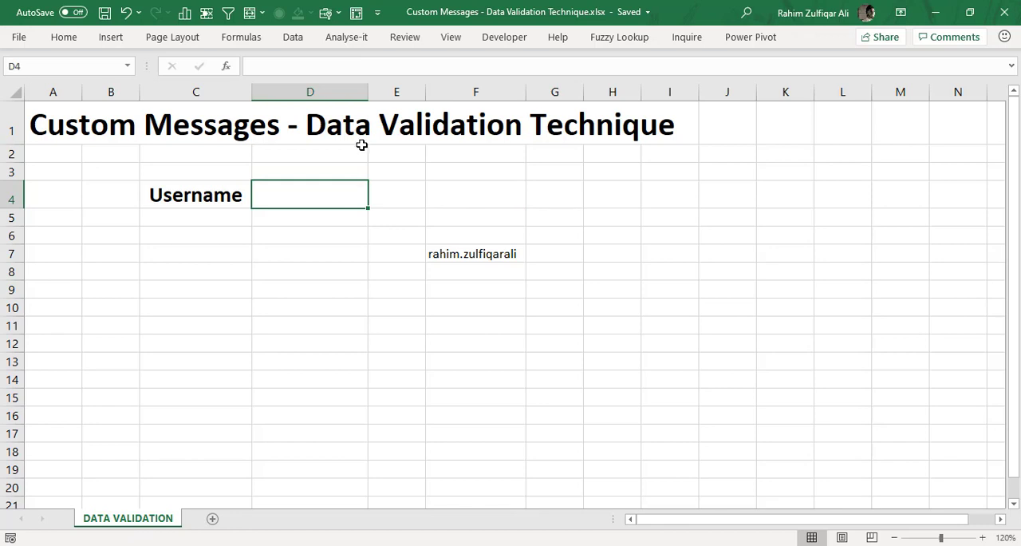
pyautogui.click(555, 195)
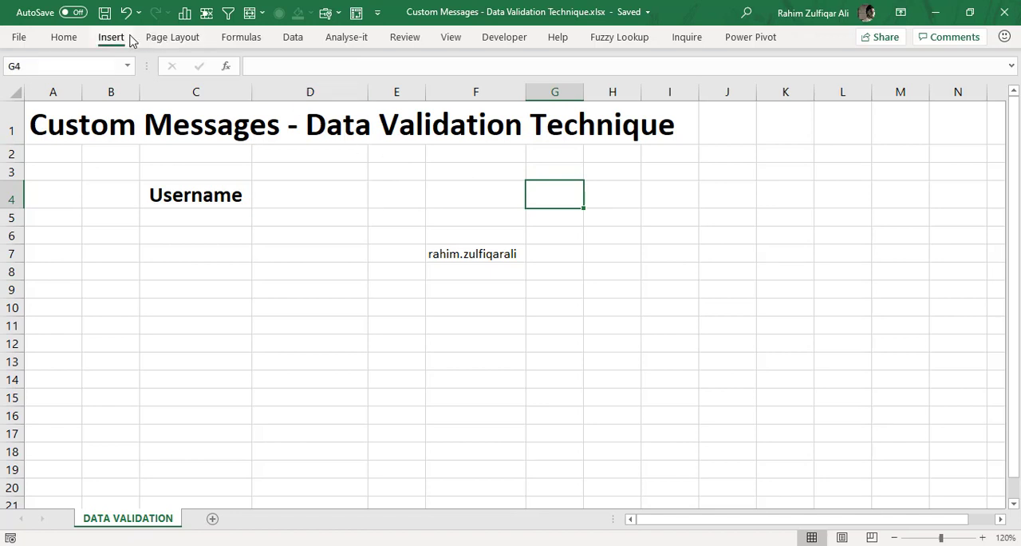
# Bring up the Symbol dialog from Insert > Symbols for cell G4
pyautogui.click(111, 37)
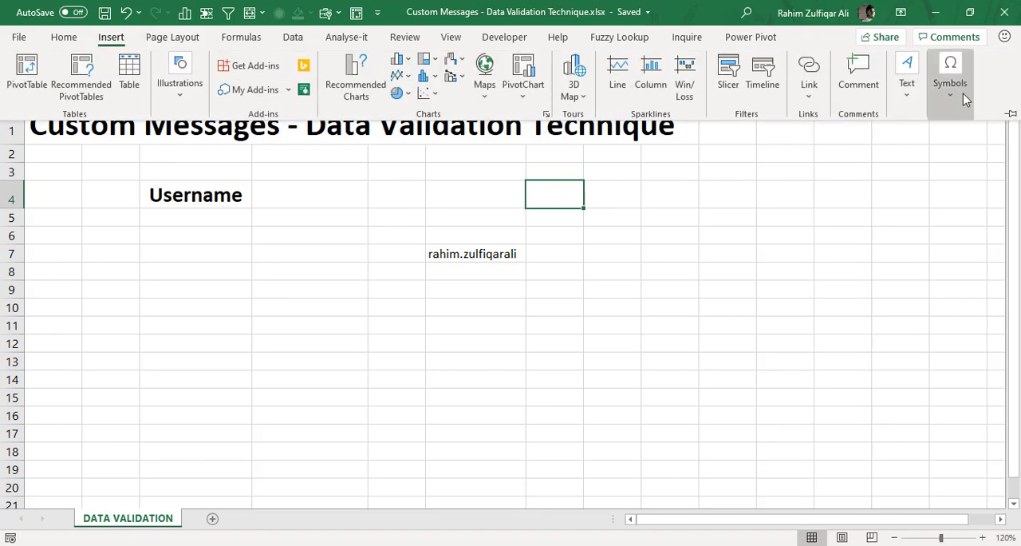
pyautogui.click(951, 72)
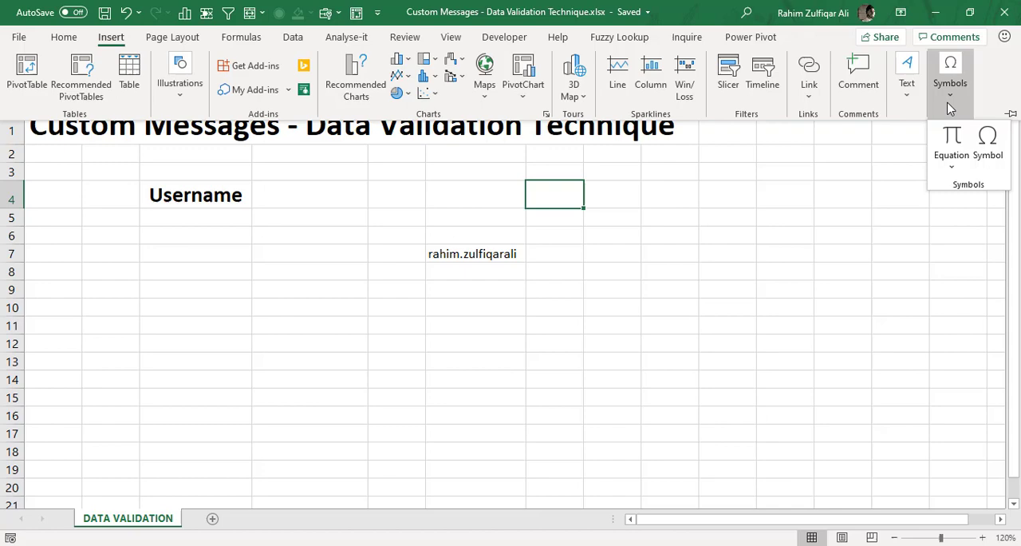
pyautogui.moveTo(989, 144)
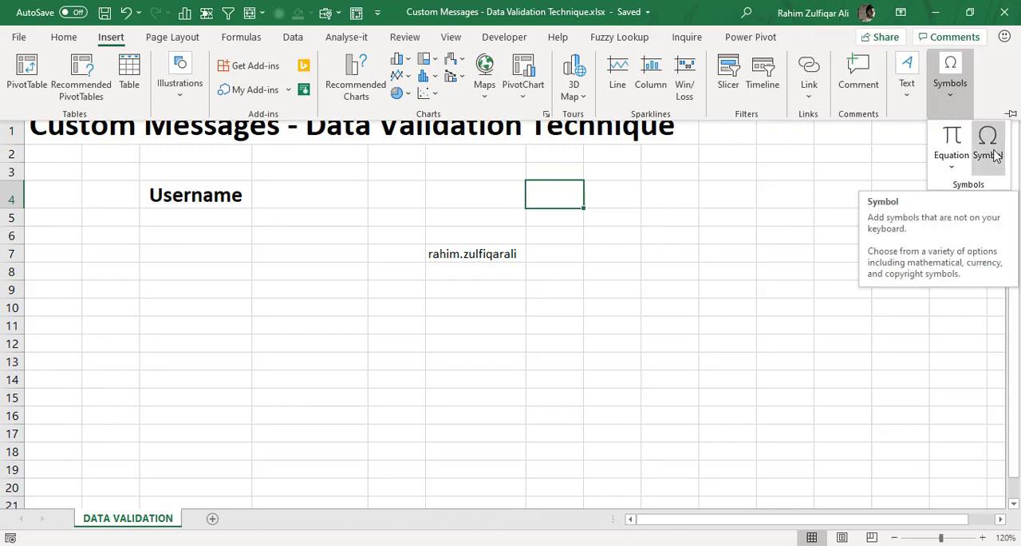
pyautogui.click(983, 148)
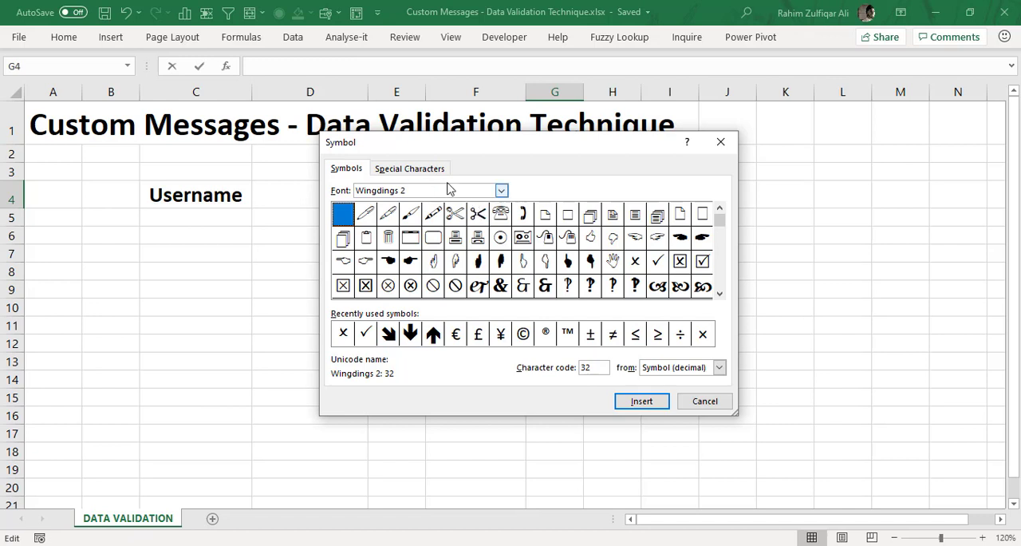
# Keep Wingdings 2 as the symbol font in the Symbol dialog
pyautogui.click(406, 190)
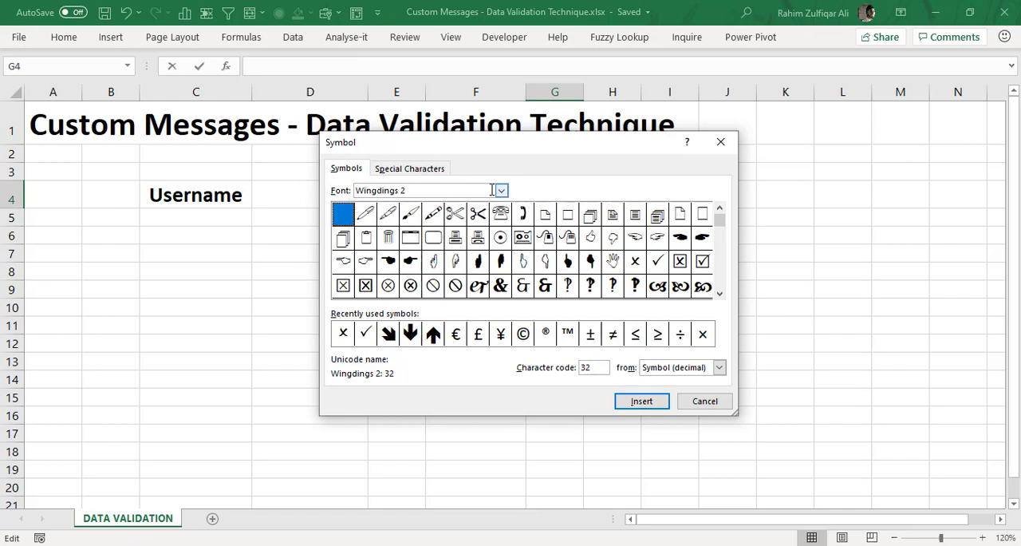
pyautogui.click(500, 190)
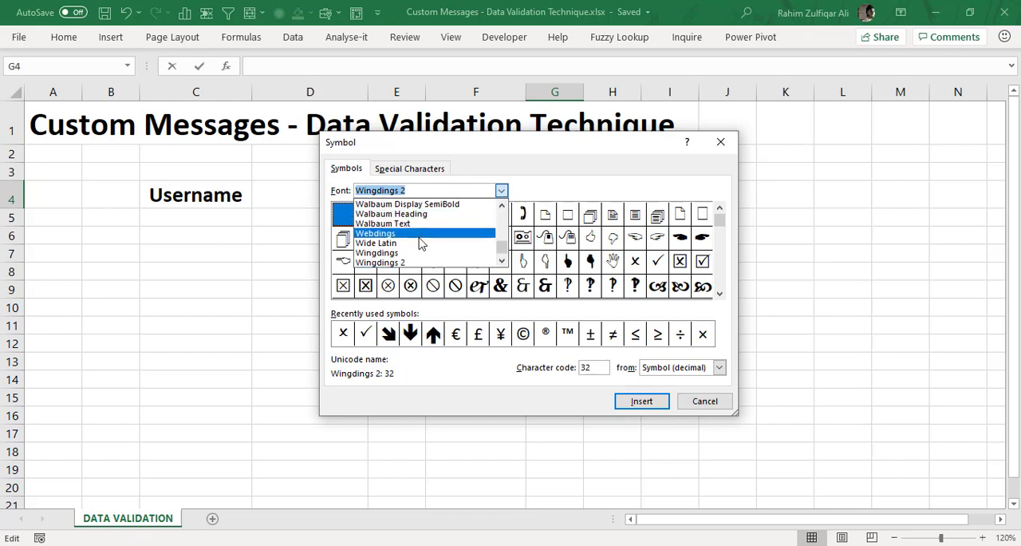
pyautogui.click(376, 262)
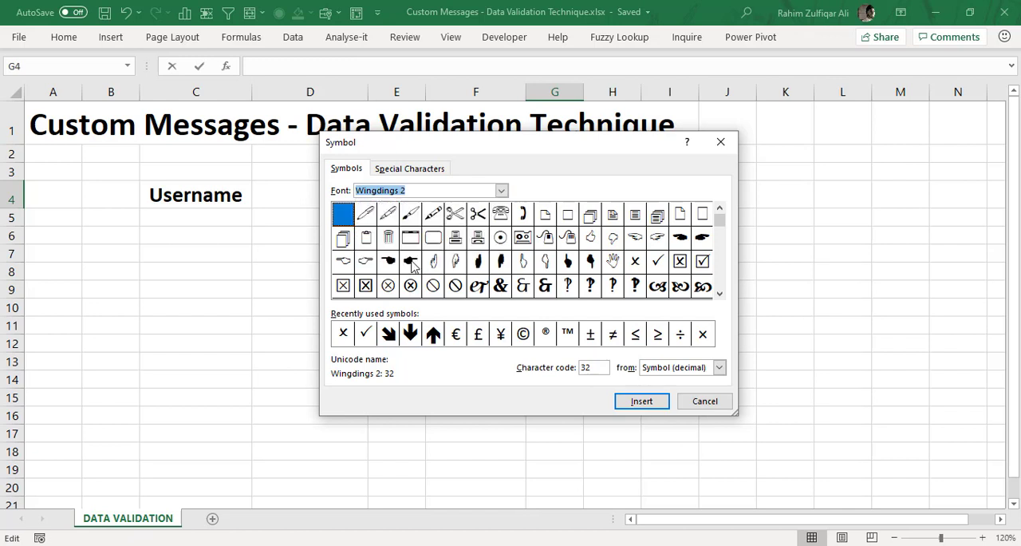
pyautogui.moveTo(727, 268)
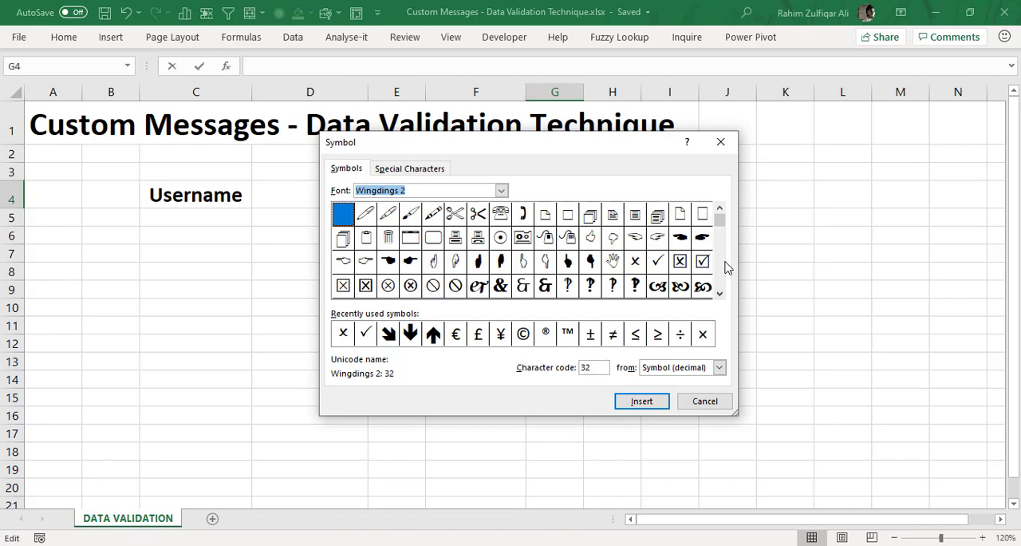
pyautogui.moveTo(796, 293)
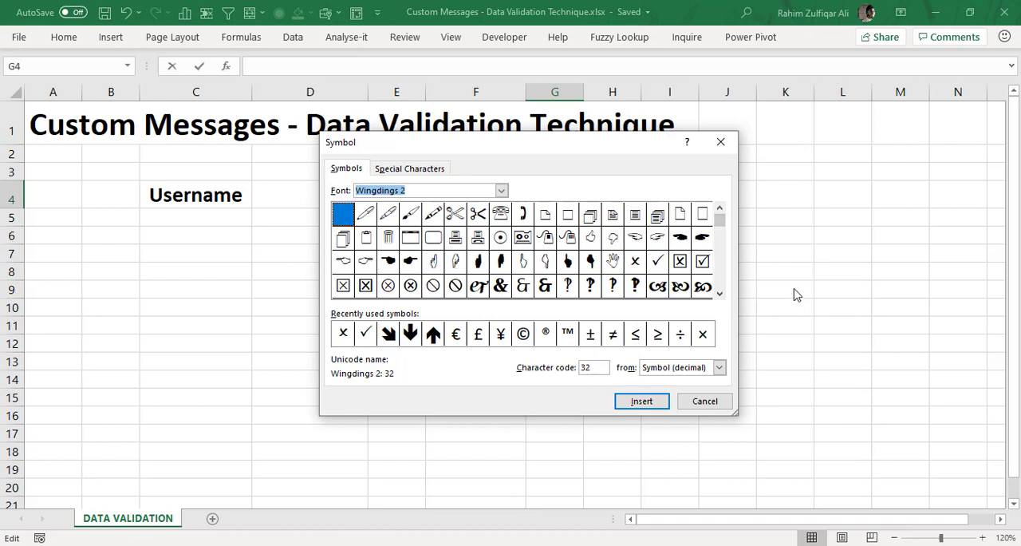
# Insert the Wingdings 2 tick and cross symbols into G4 and close the dialog
pyautogui.click(657, 262)
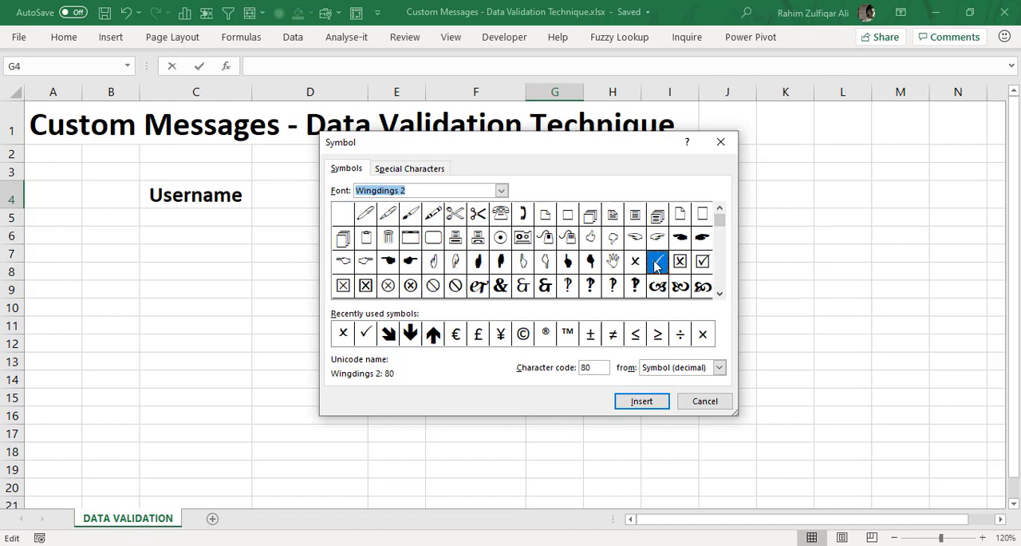
pyautogui.click(657, 262)
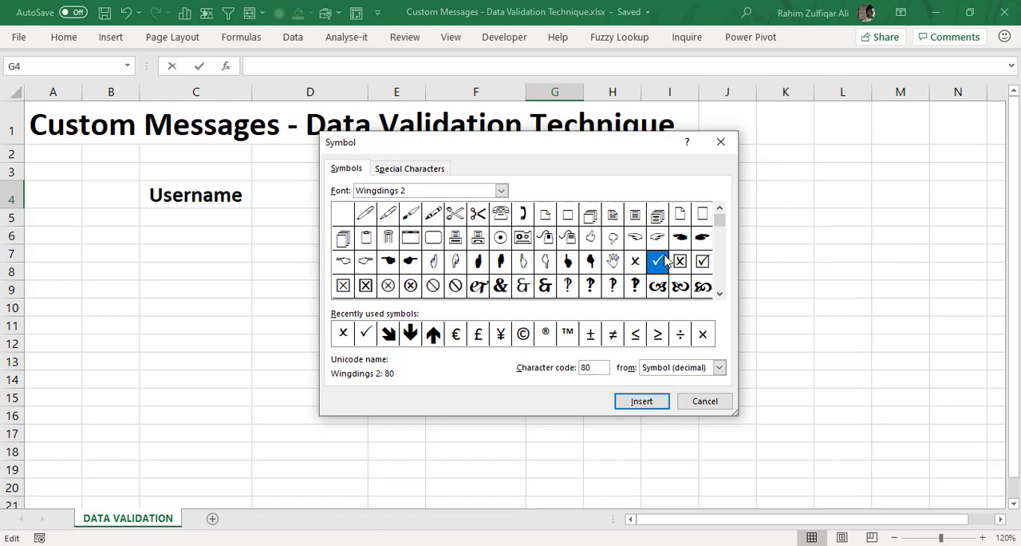
pyautogui.click(635, 261)
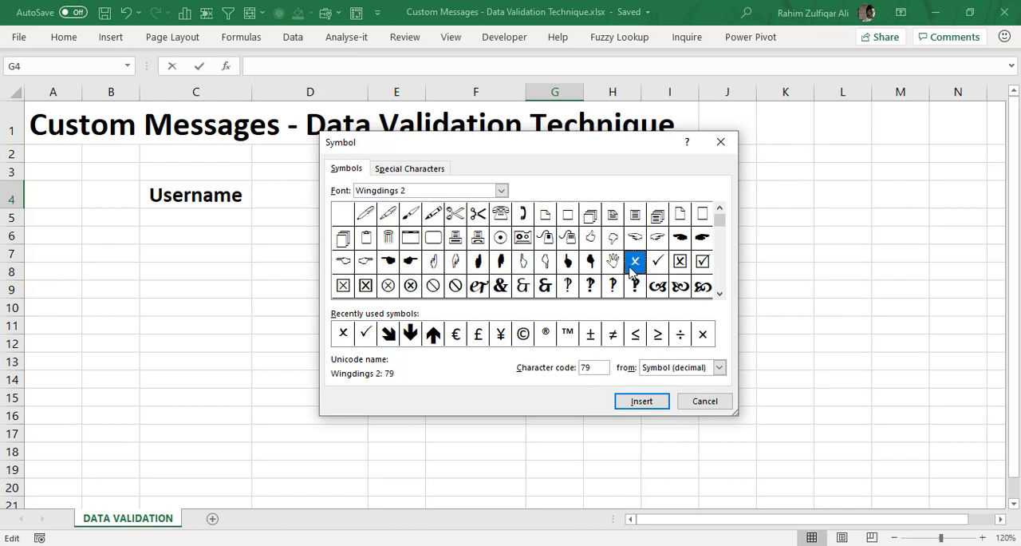
pyautogui.click(657, 262)
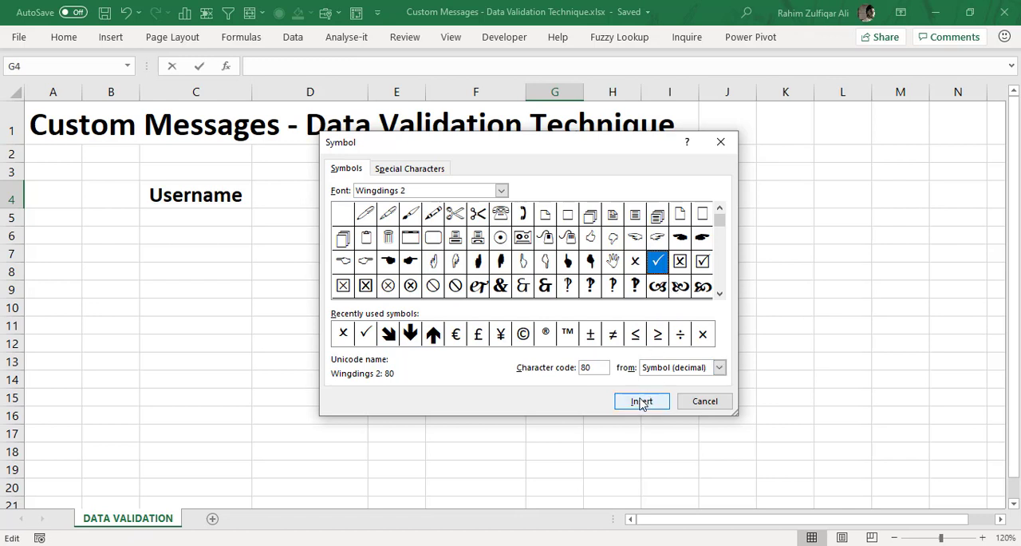
pyautogui.click(635, 261)
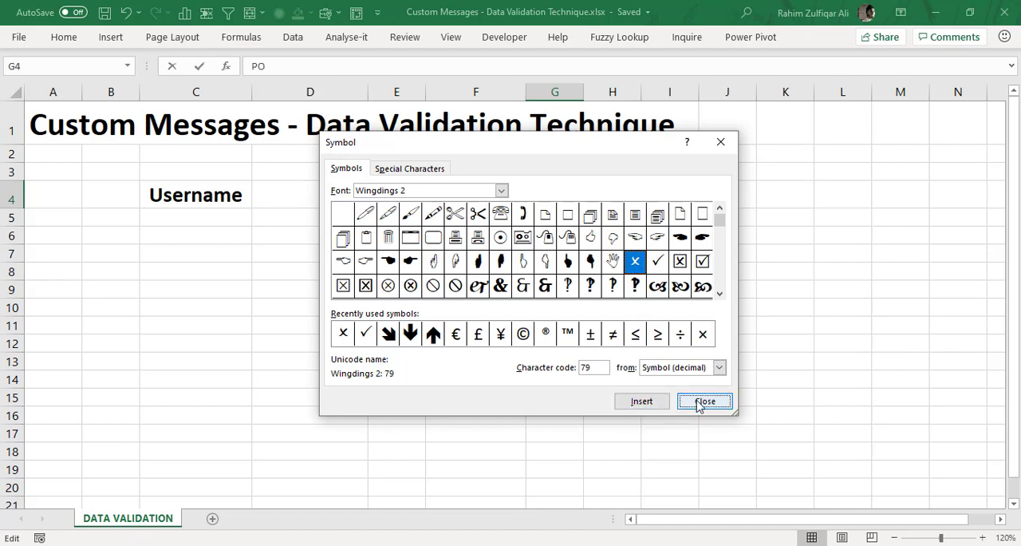
pyautogui.click(705, 402)
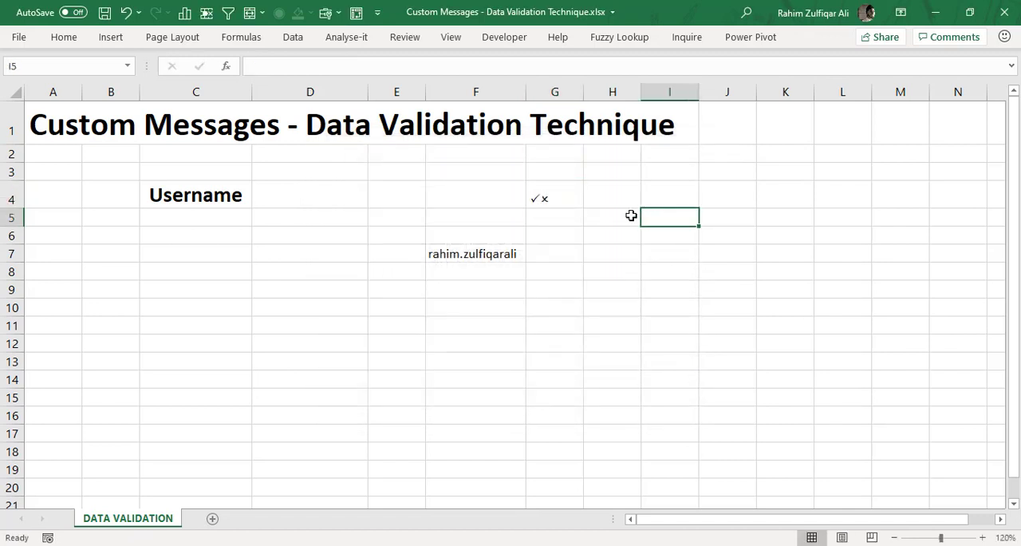
pyautogui.click(555, 198)
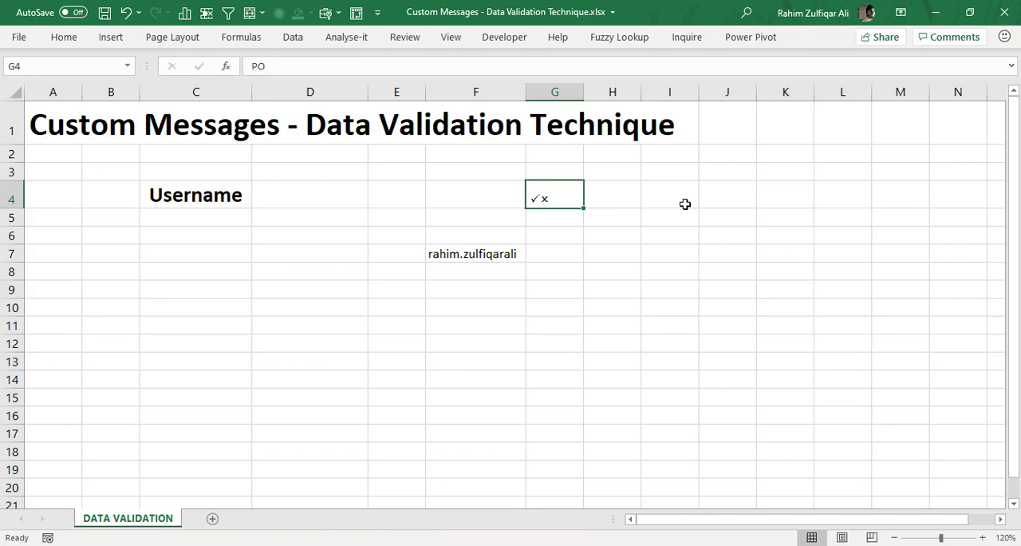
pyautogui.click(475, 196)
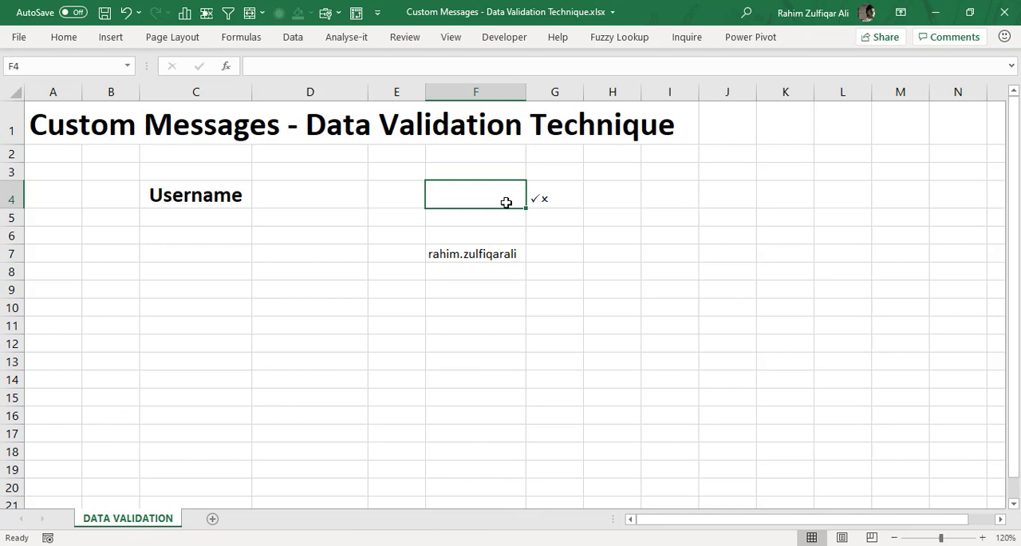
pyautogui.moveTo(434, 198)
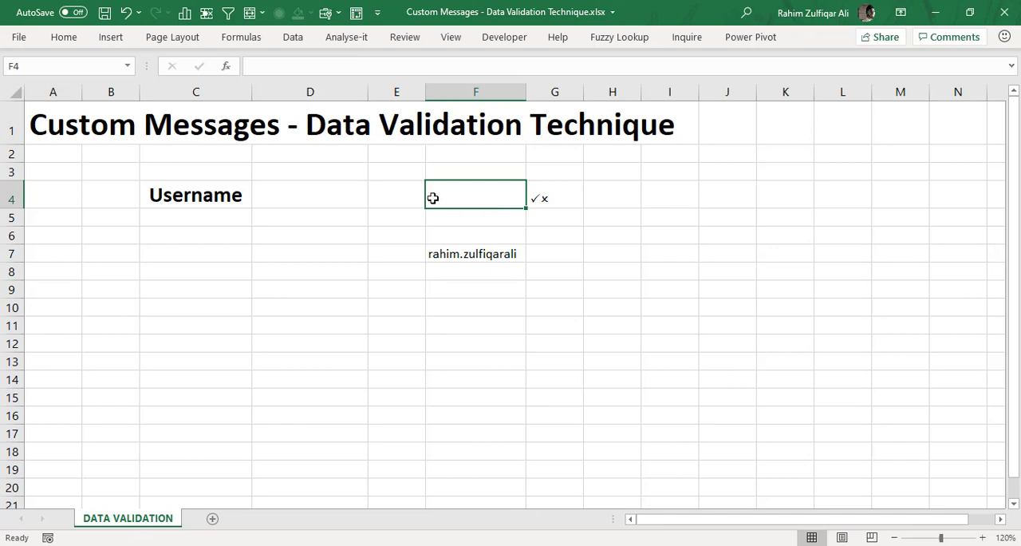
pyautogui.click(310, 195)
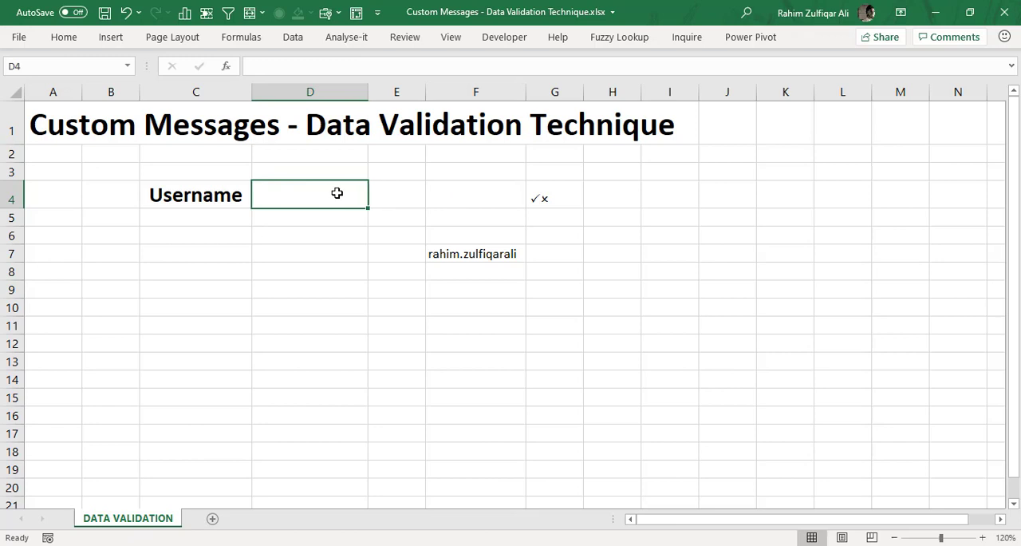
pyautogui.click(475, 195)
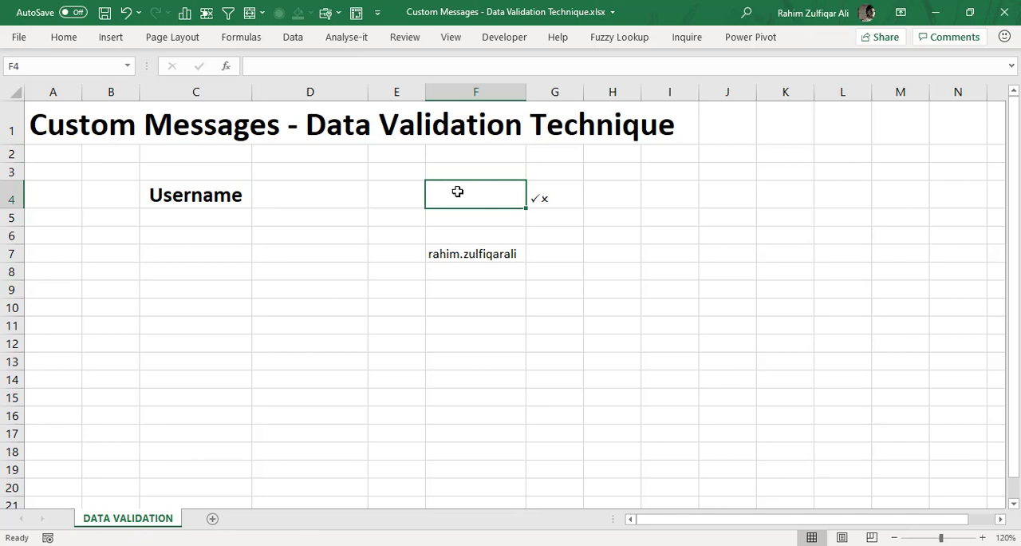
# Start =IF( in F4 comparing the username cell D4 against the name in F7
pyautogui.write('=')
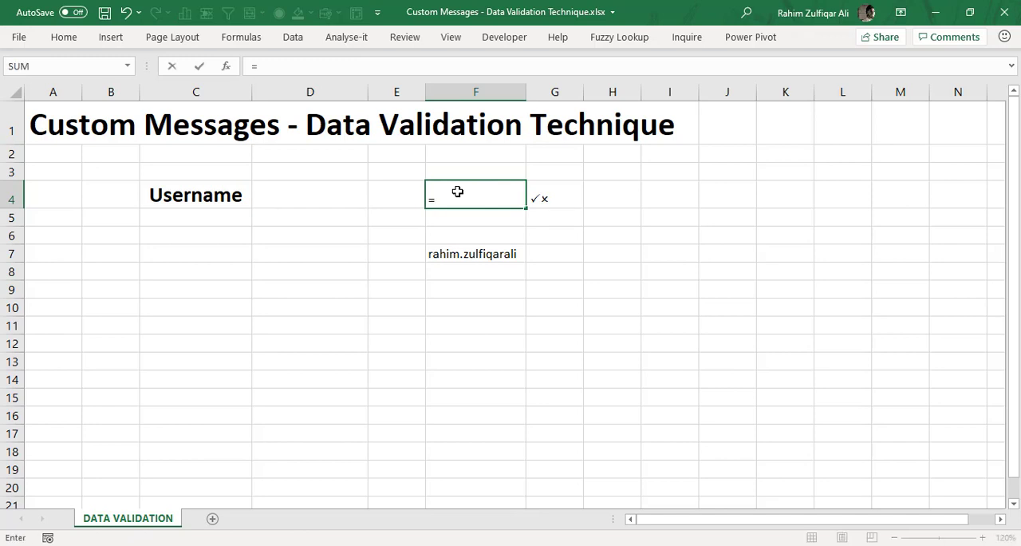
pyautogui.write('IF(')
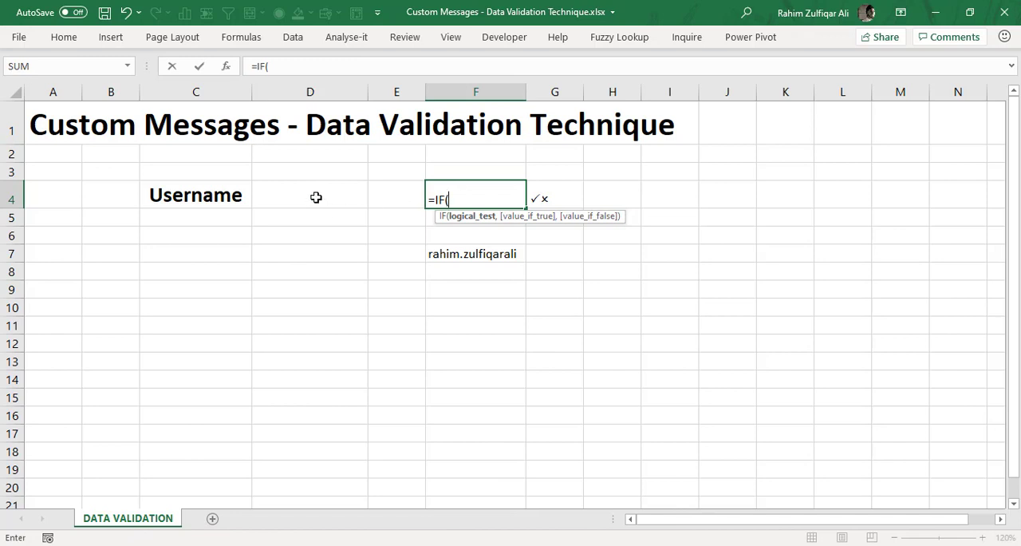
pyautogui.click(316, 198)
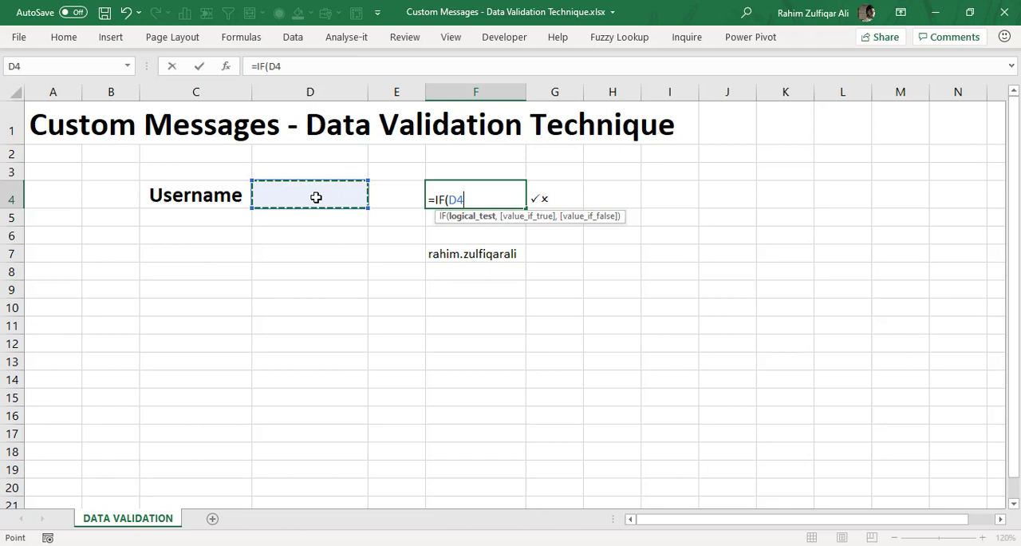
pyautogui.click(475, 254)
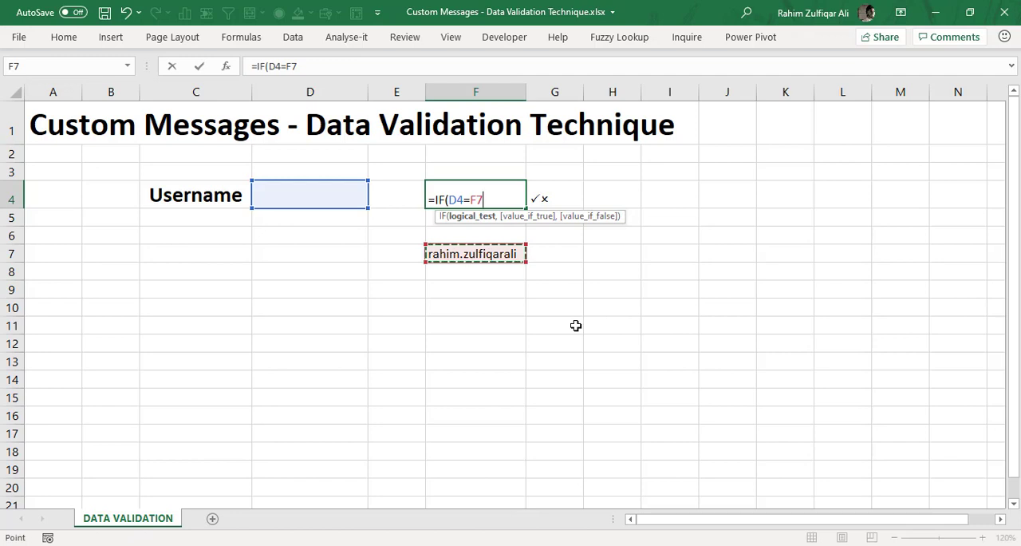
pyautogui.write(',')
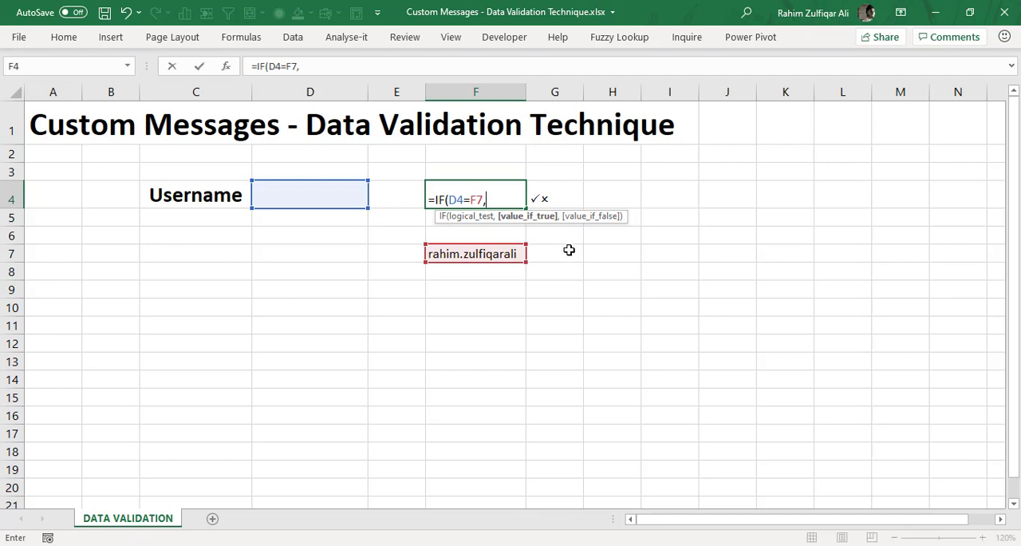
pyautogui.write('""')
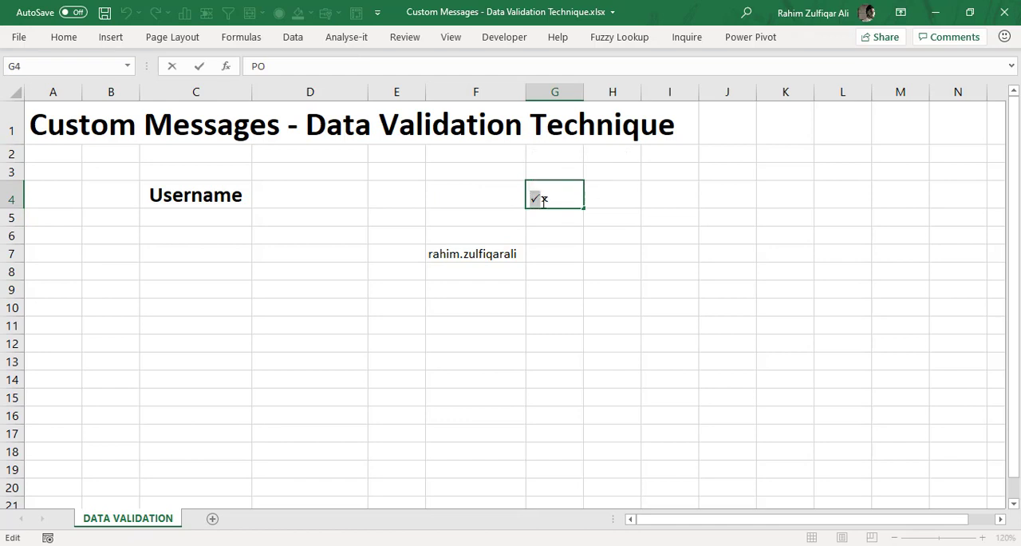
# Complete F4 as =IF(D4=F7,"P","") and commit it, leaving F4 blank while D4 is empty
pyautogui.write('=IF(D4=F7,"","")')
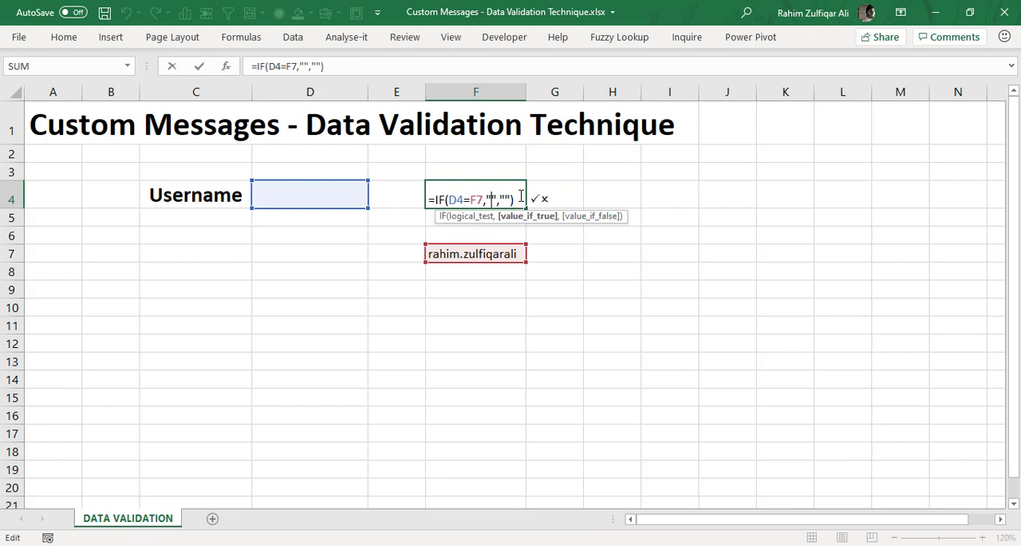
pyautogui.press('Enter')
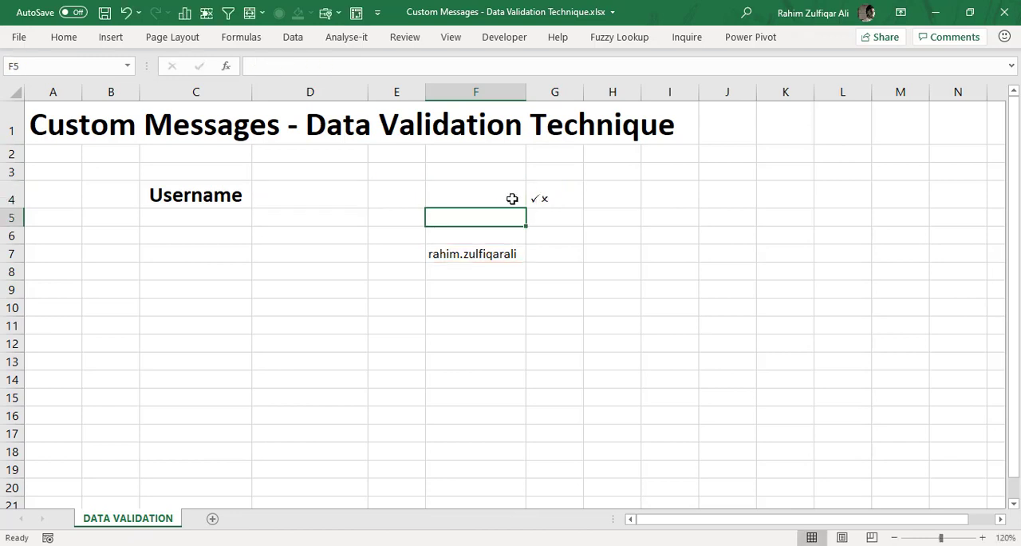
pyautogui.click(476, 198)
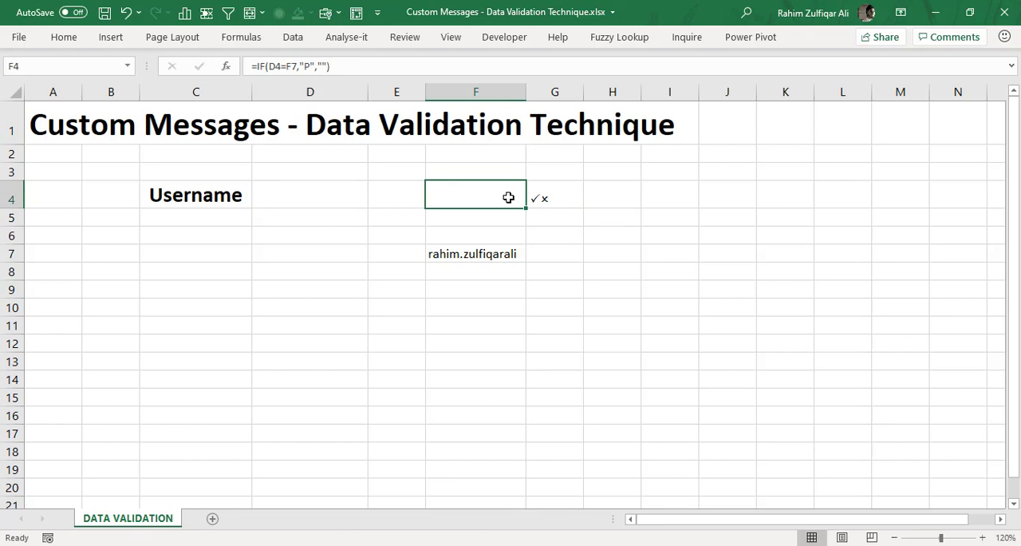
pyautogui.moveTo(492, 206)
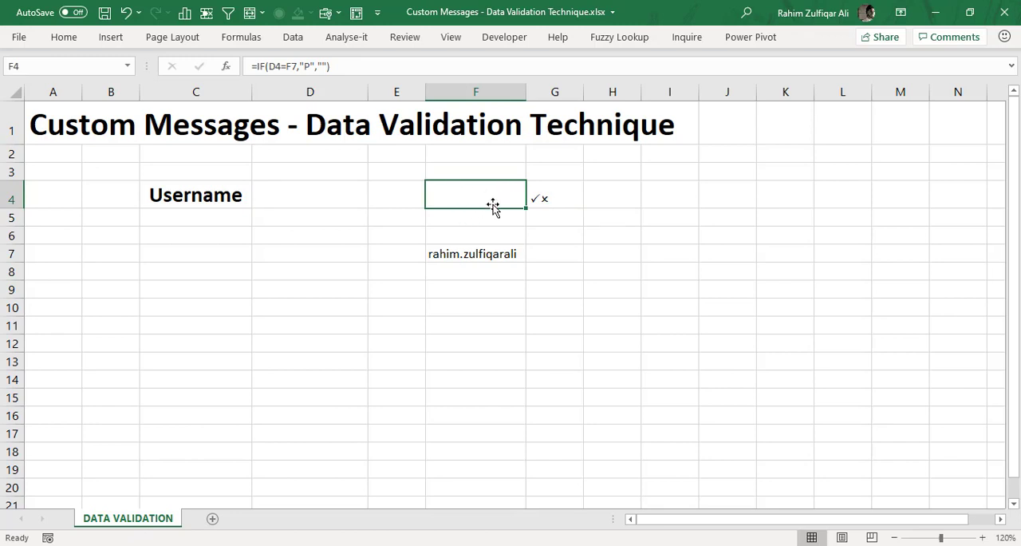
pyautogui.click(311, 195)
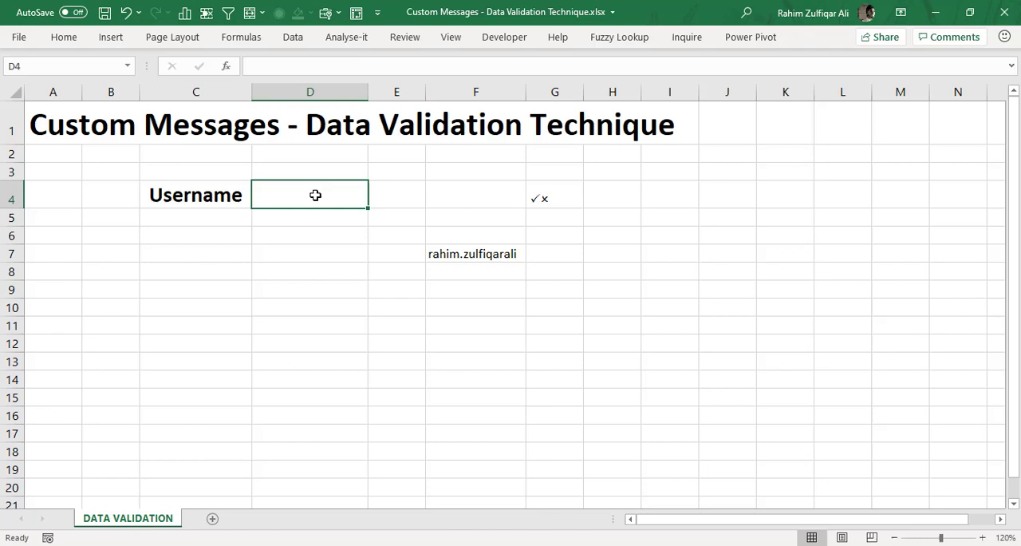
pyautogui.write('rahim')
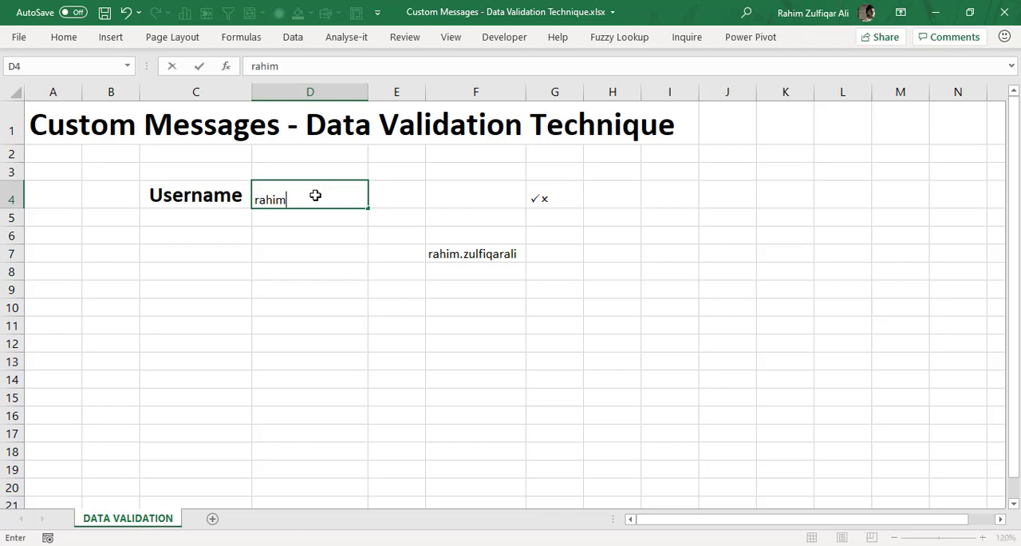
pyautogui.write('.zulfiqar')
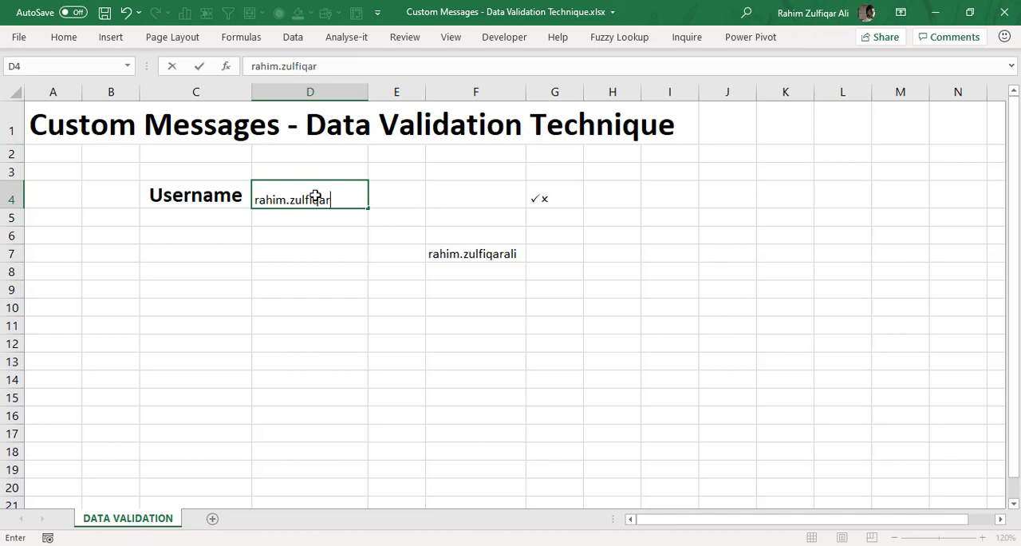
pyautogui.press('Enter')
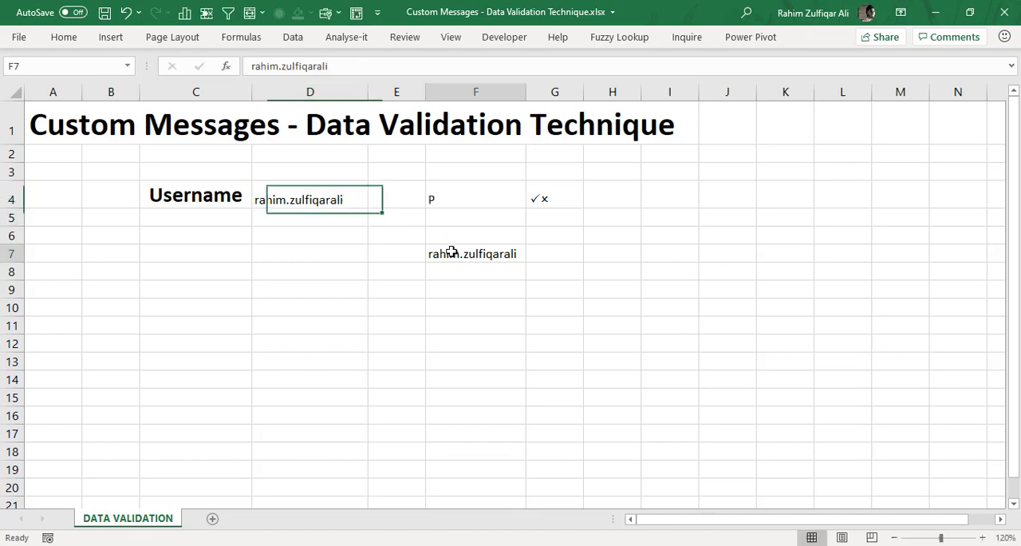
pyautogui.click(476, 196)
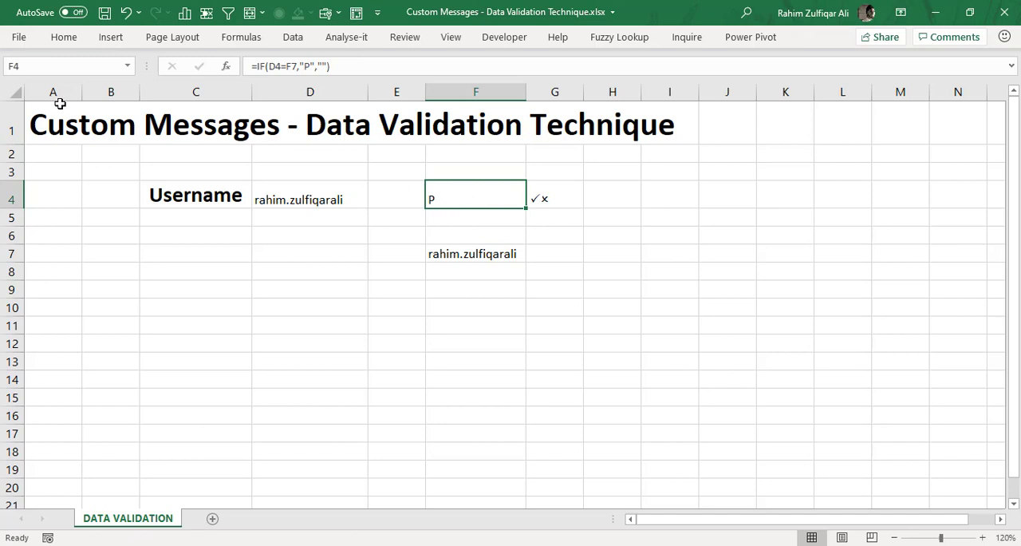
# Set F4's font to Wingdings 2 so the P shows as a tick
pyautogui.click(64, 36)
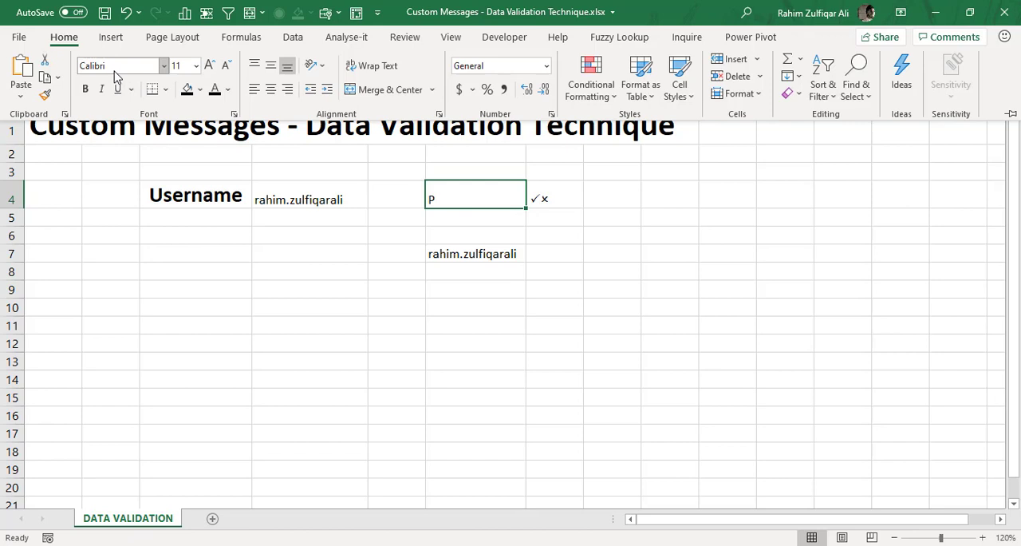
pyautogui.click(120, 65)
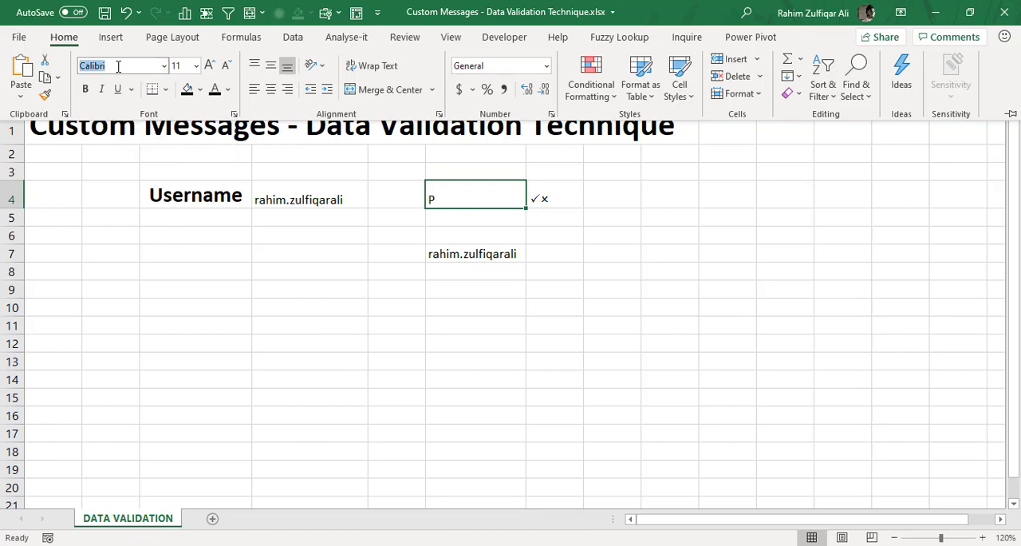
pyautogui.write('Wingdings')
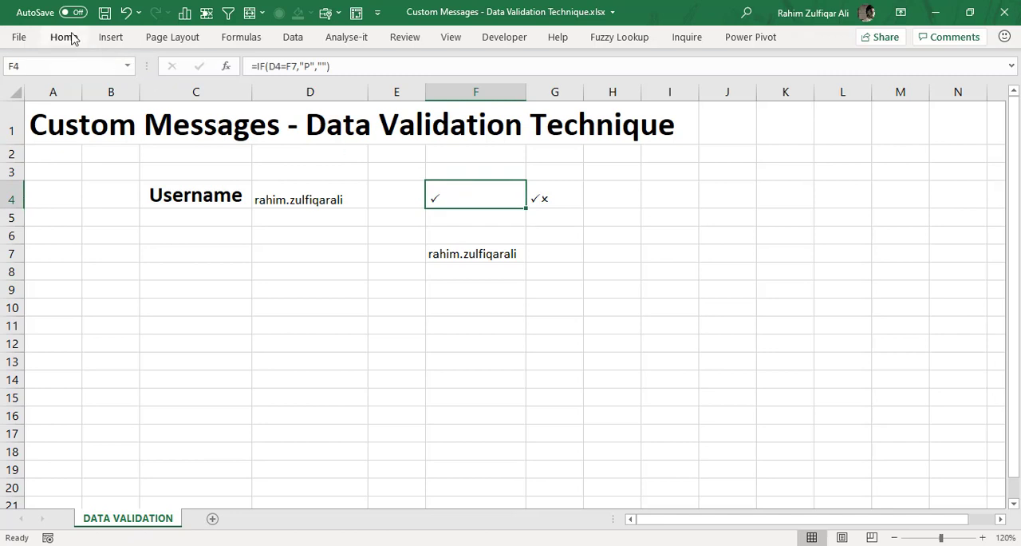
# Colour the F4 tick green and enlarge it
pyautogui.click(64, 36)
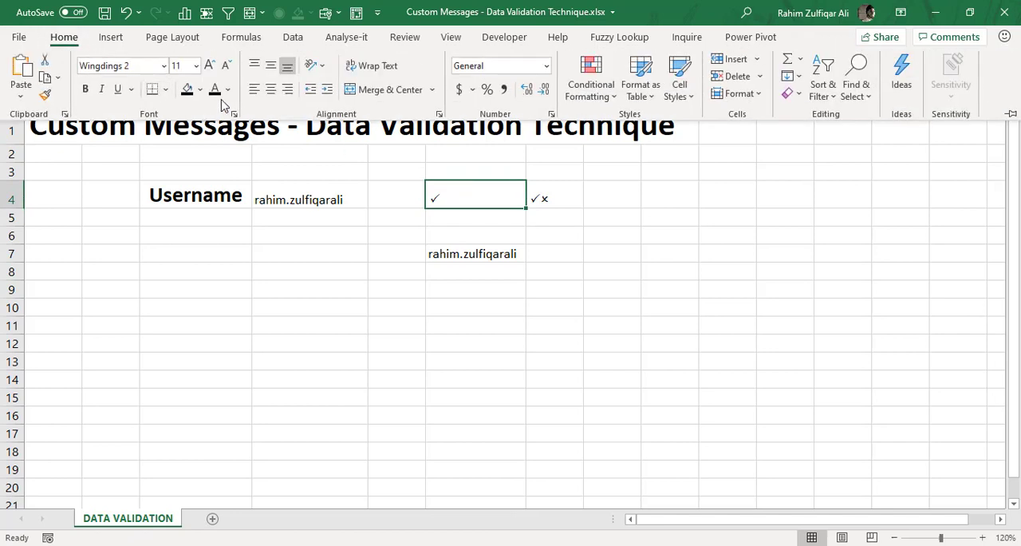
pyautogui.click(228, 89)
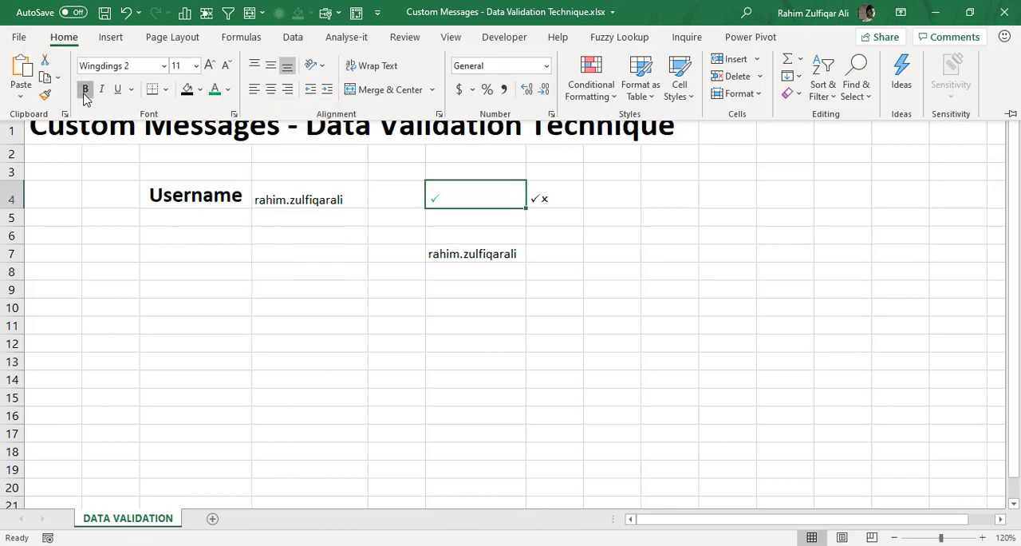
pyautogui.click(211, 67)
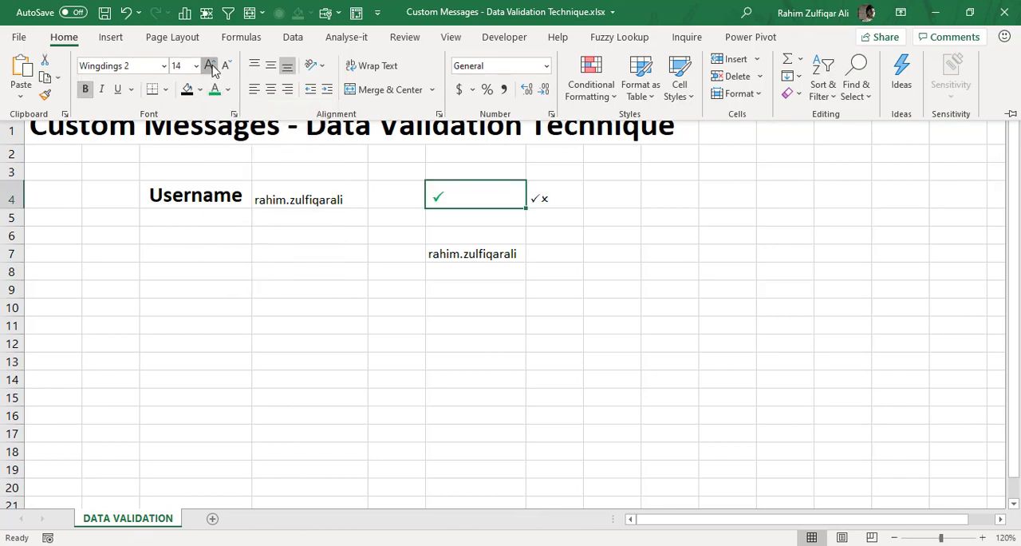
pyautogui.click(210, 65)
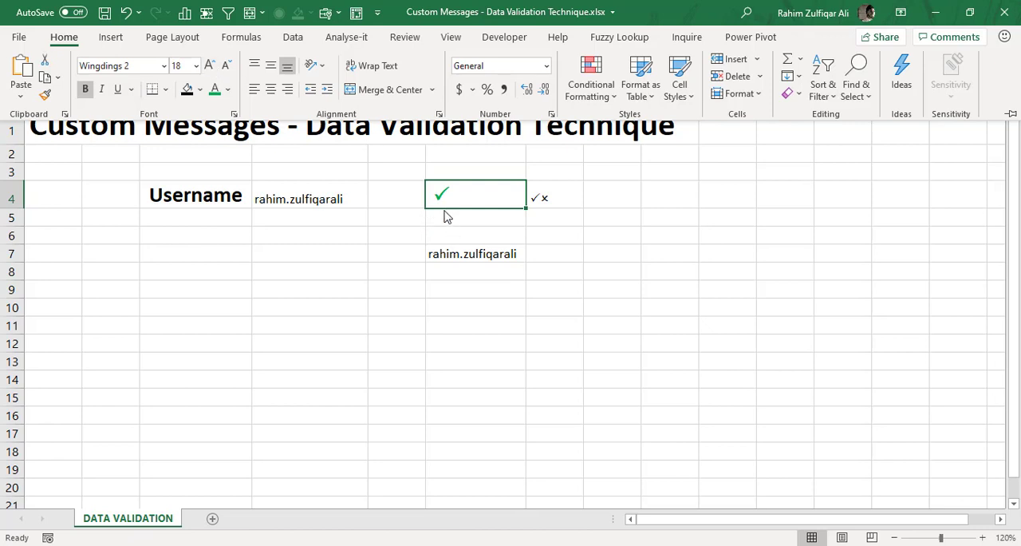
pyautogui.click(475, 217)
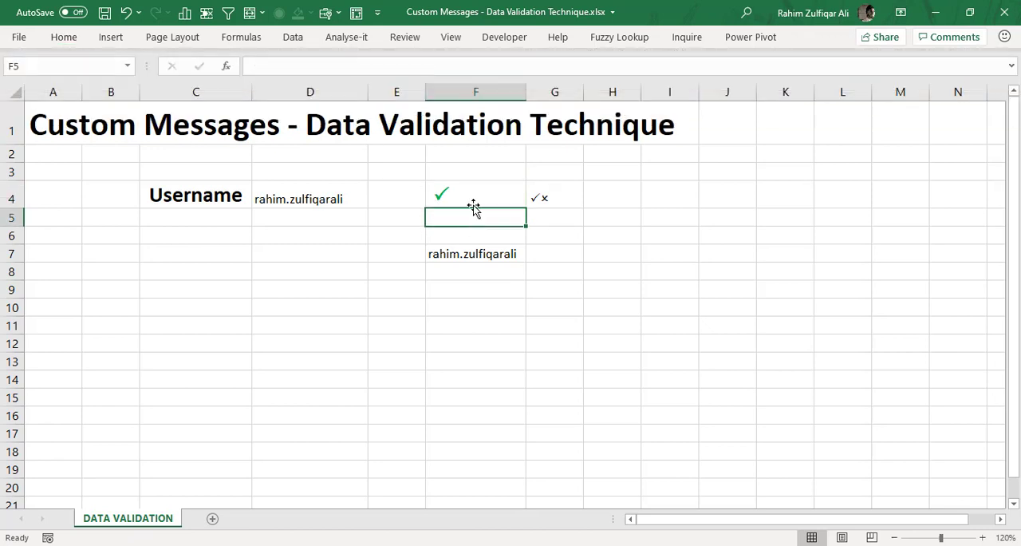
pyautogui.click(476, 198)
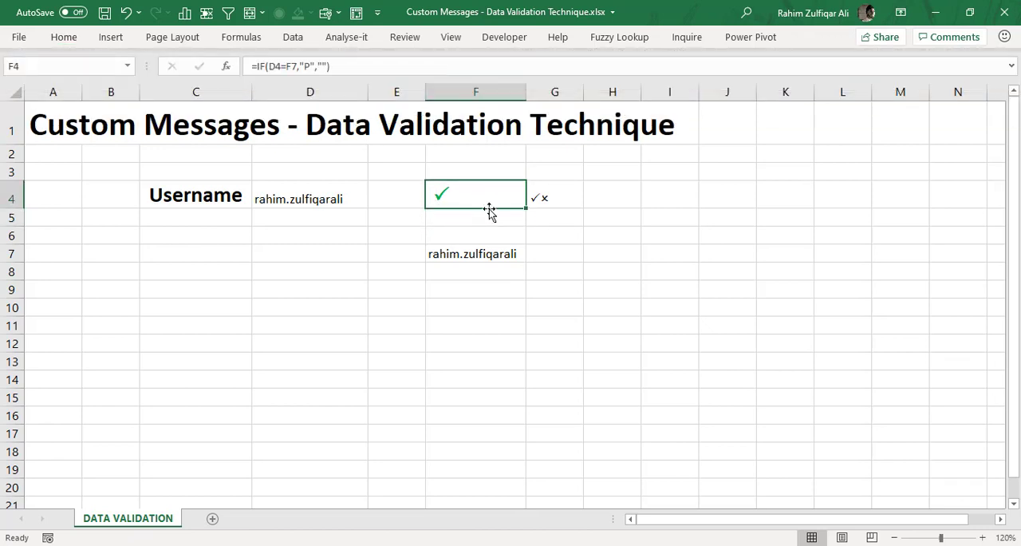
# Copy F4 and paste it onto the sheet as a linked picture
pyautogui.press('ctrl+c')
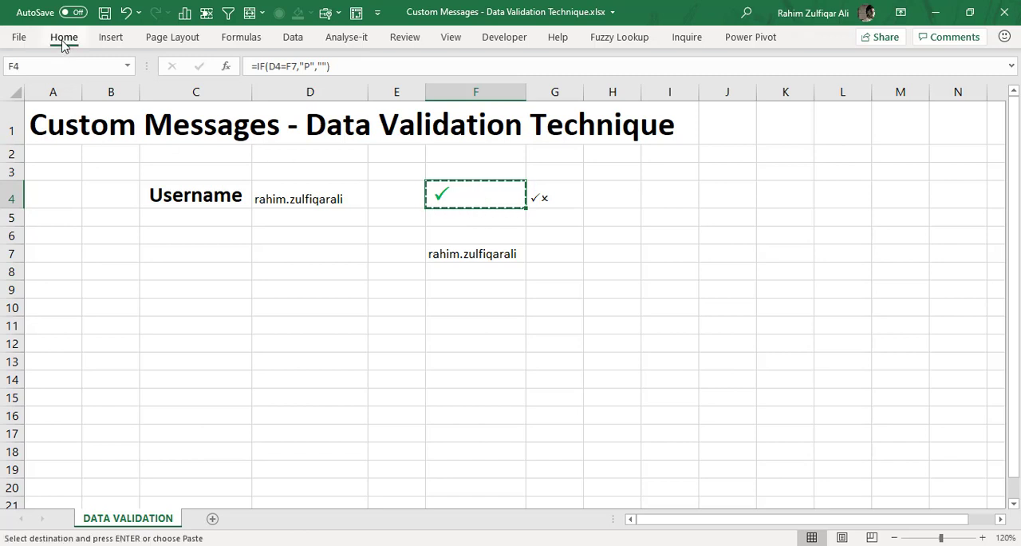
pyautogui.click(64, 37)
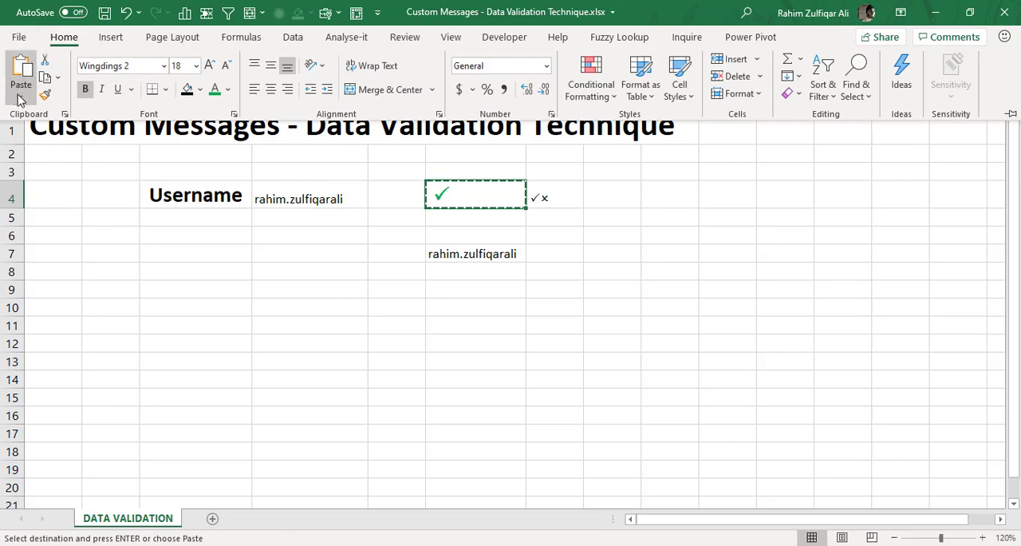
pyautogui.click(19, 72)
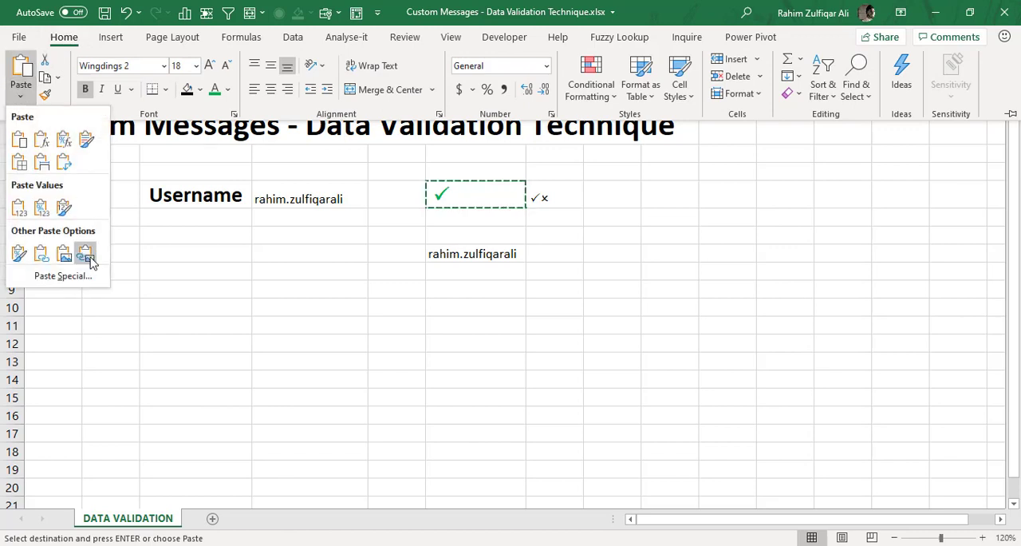
pyautogui.moveTo(86, 254)
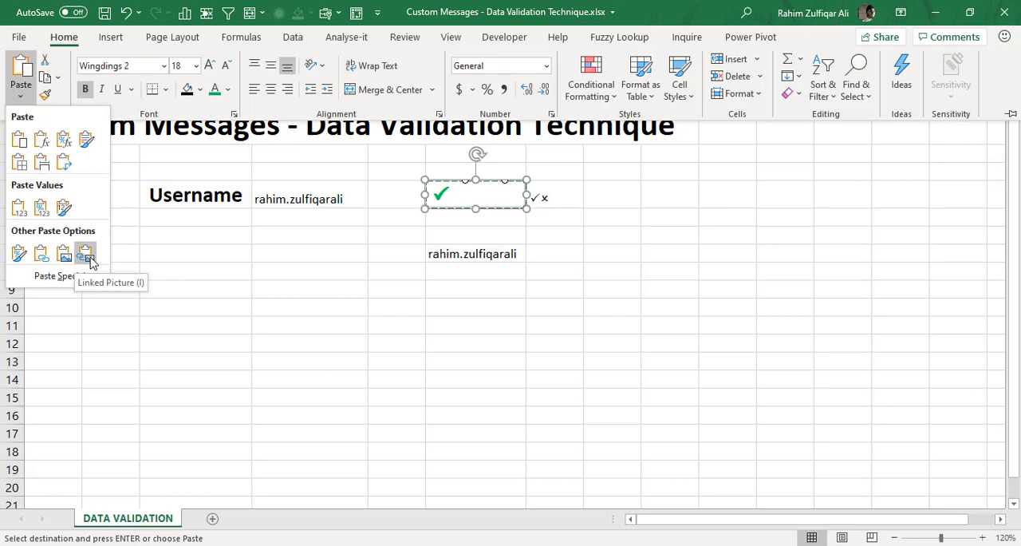
pyautogui.click(86, 254)
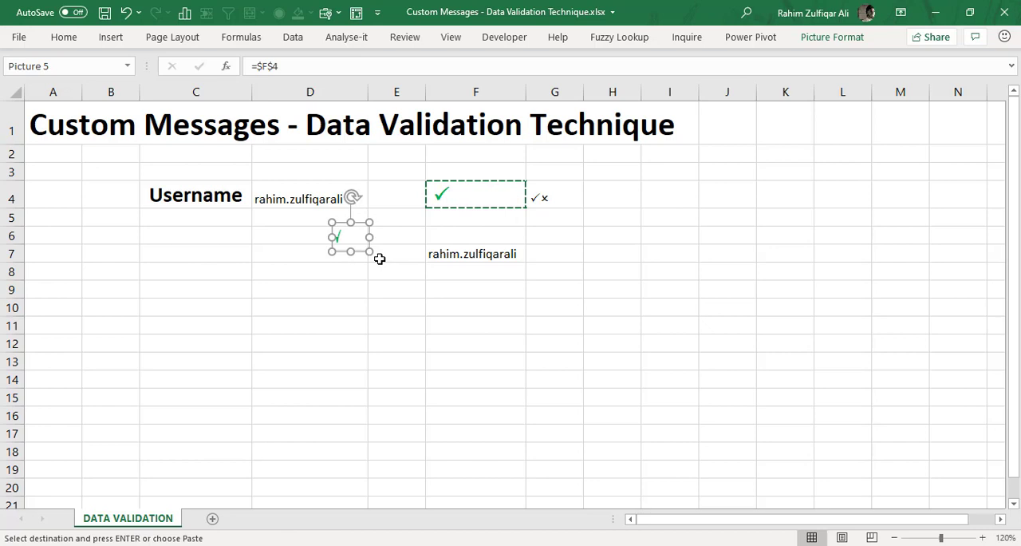
# Drag the linked tick picture beside the username cell D4
pyautogui.click(476, 234)
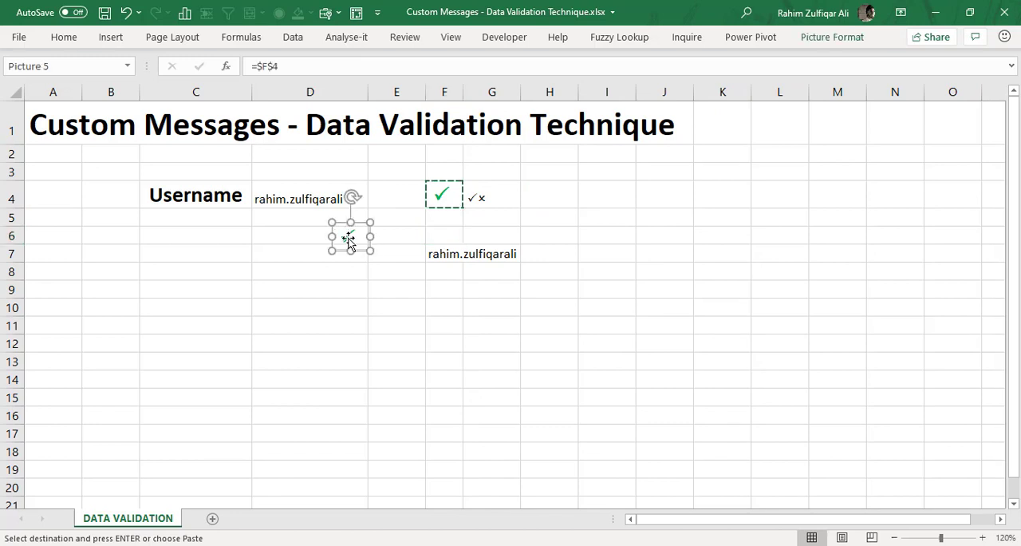
pyautogui.moveTo(351, 236); pyautogui.dragTo(386, 195)
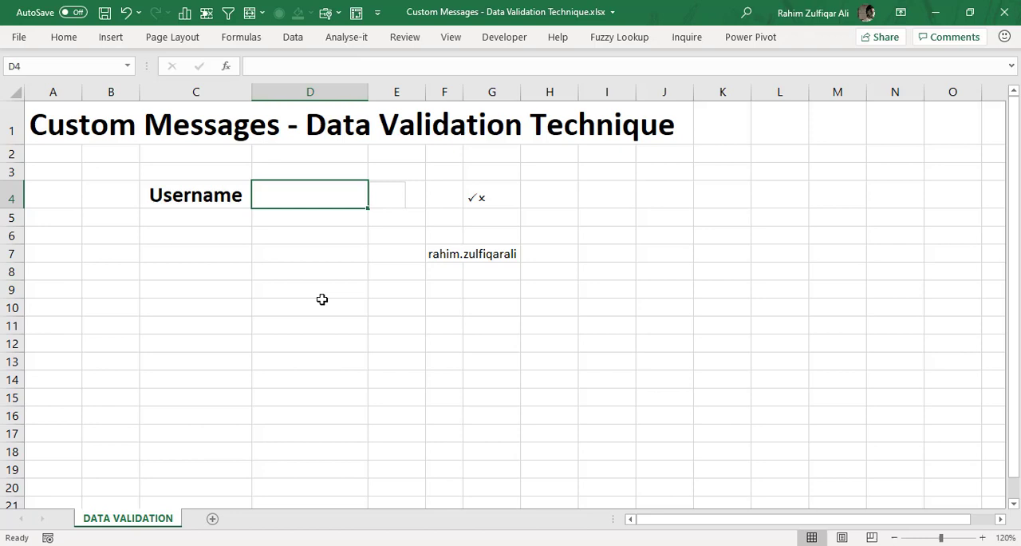
pyautogui.moveTo(388, 192)
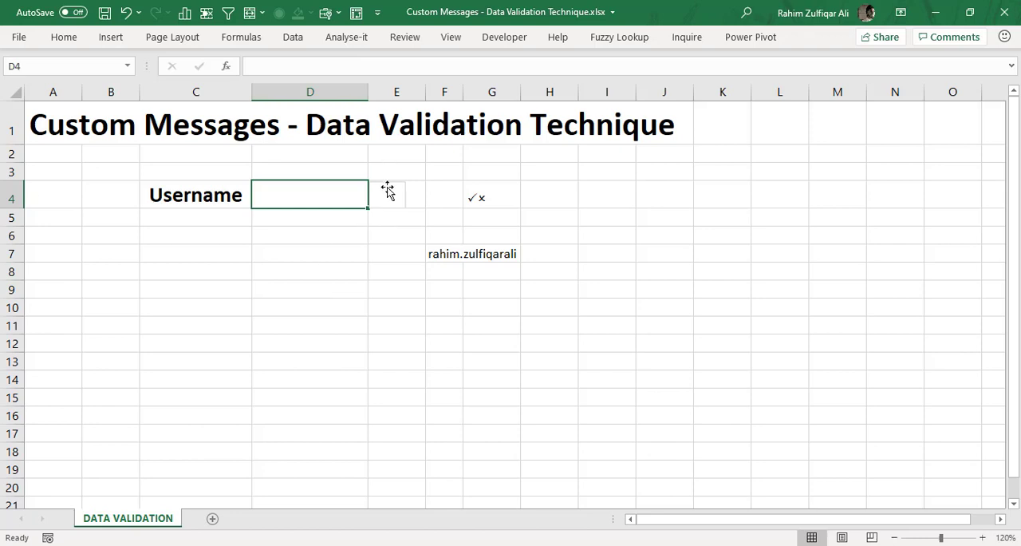
pyautogui.moveTo(332, 252)
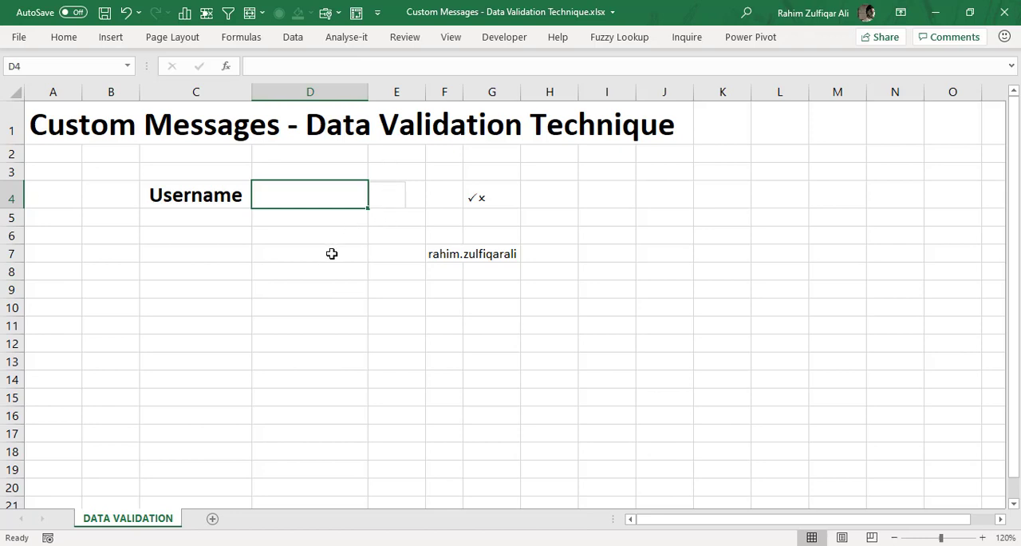
# Test the tick with username salman, clear D4, and begin =IF( in H4
pyautogui.write('salman')
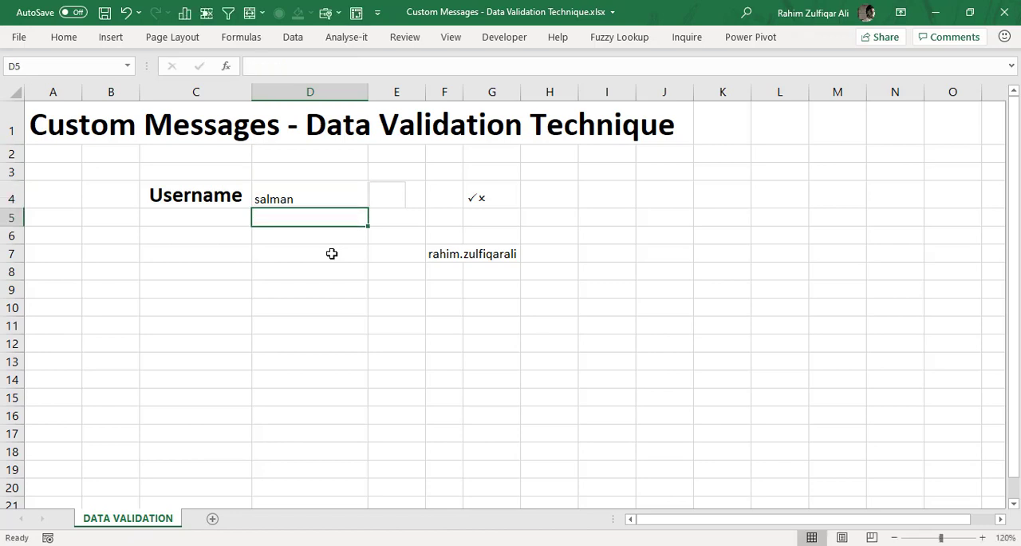
pyautogui.moveTo(377, 200)
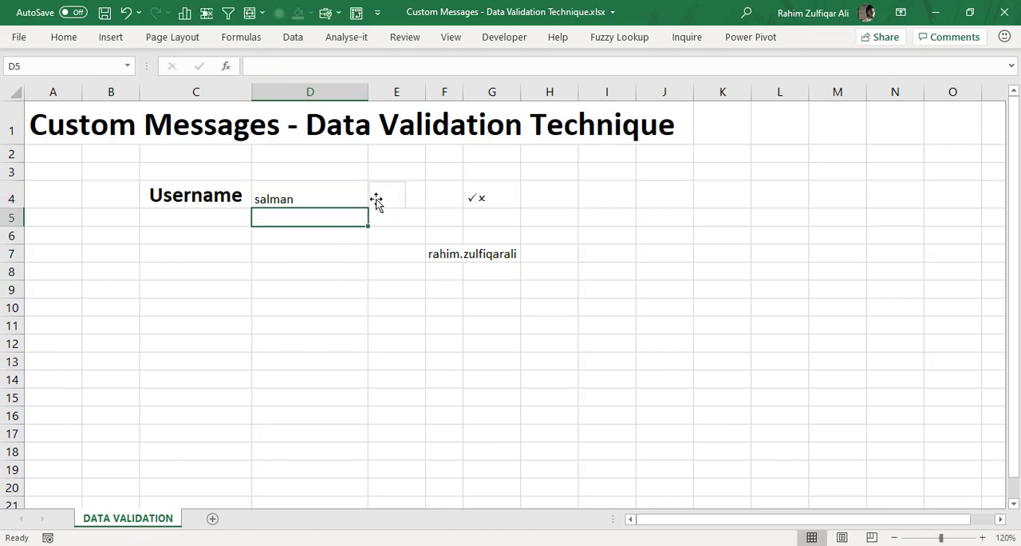
pyautogui.moveTo(400, 211)
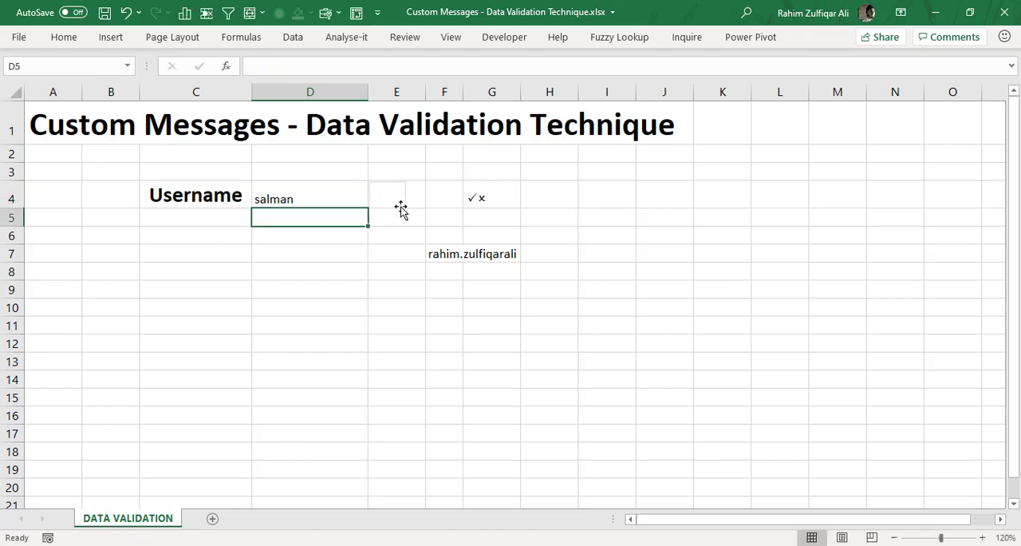
pyautogui.click(549, 194)
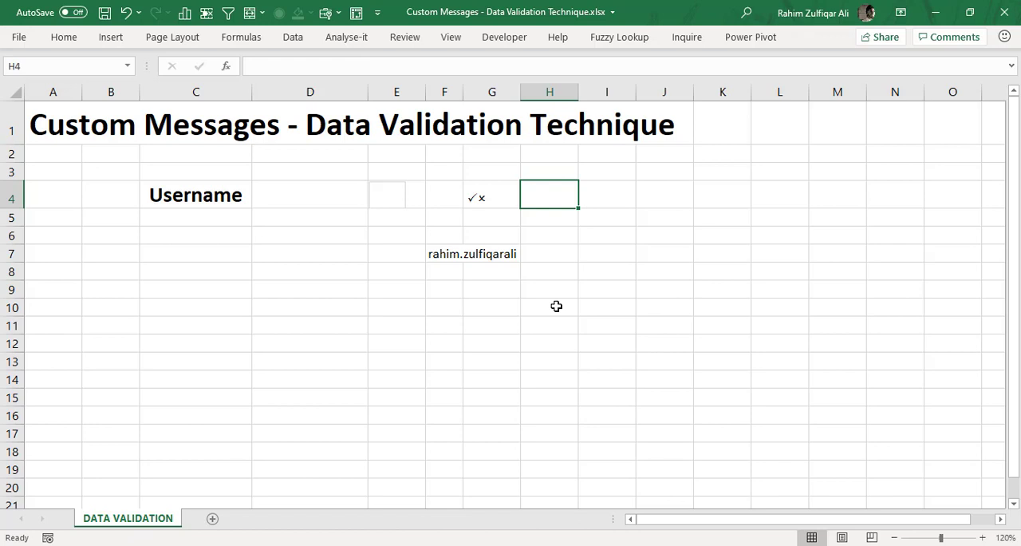
pyautogui.write('=IF(')
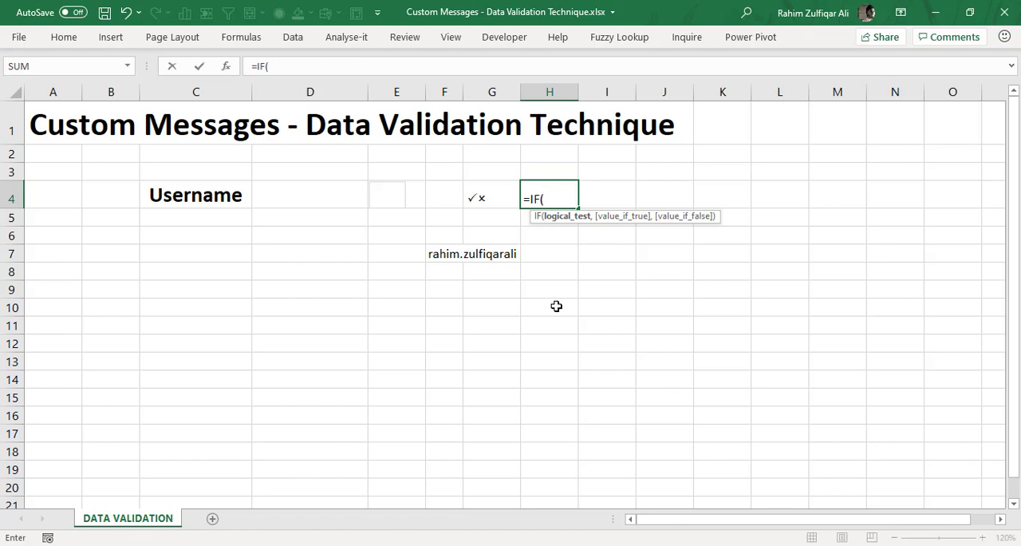
# Build H4 as =IF(D4<>F7,"O","") so it shows O when the username does not match F7
pyautogui.click(309, 195)
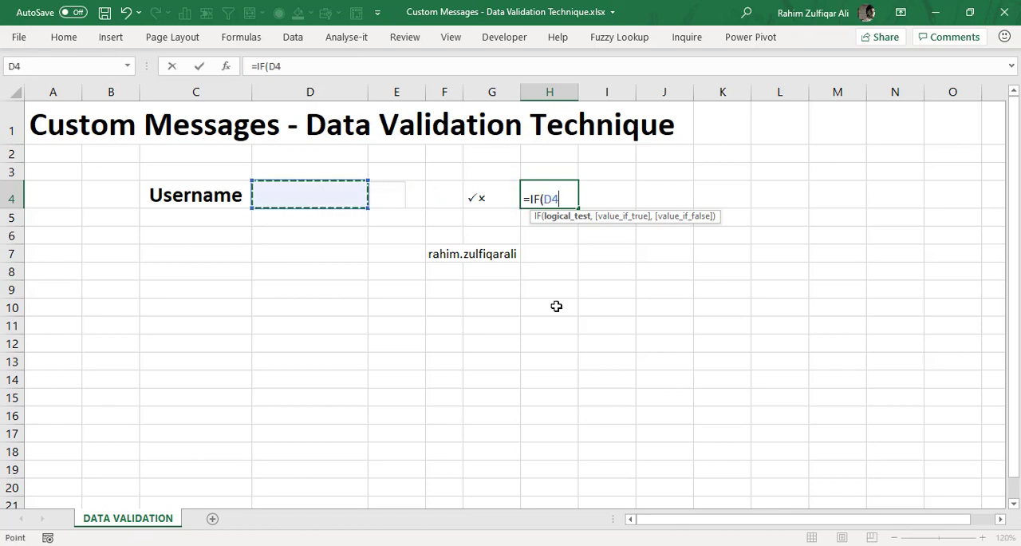
pyautogui.write('<>')
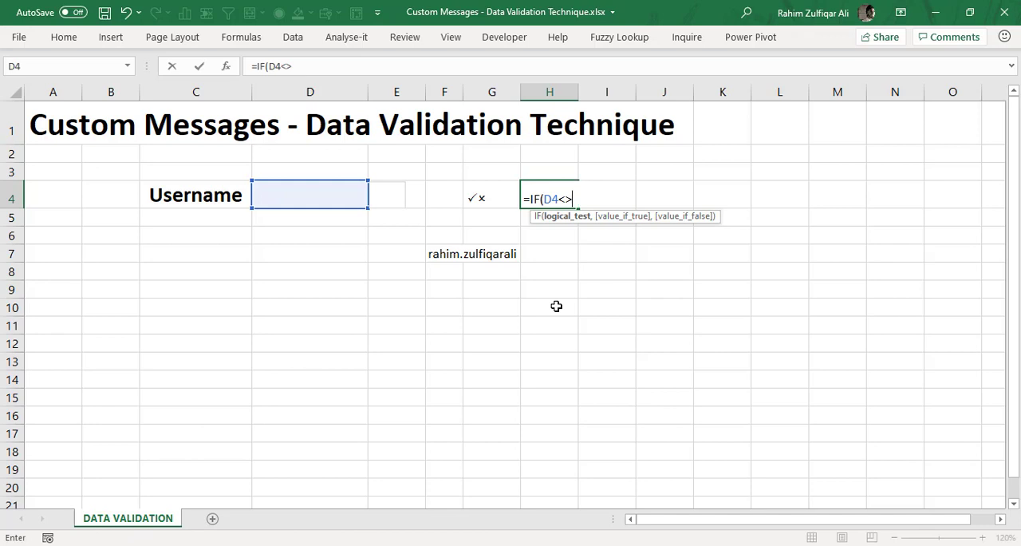
pyautogui.click(443, 254)
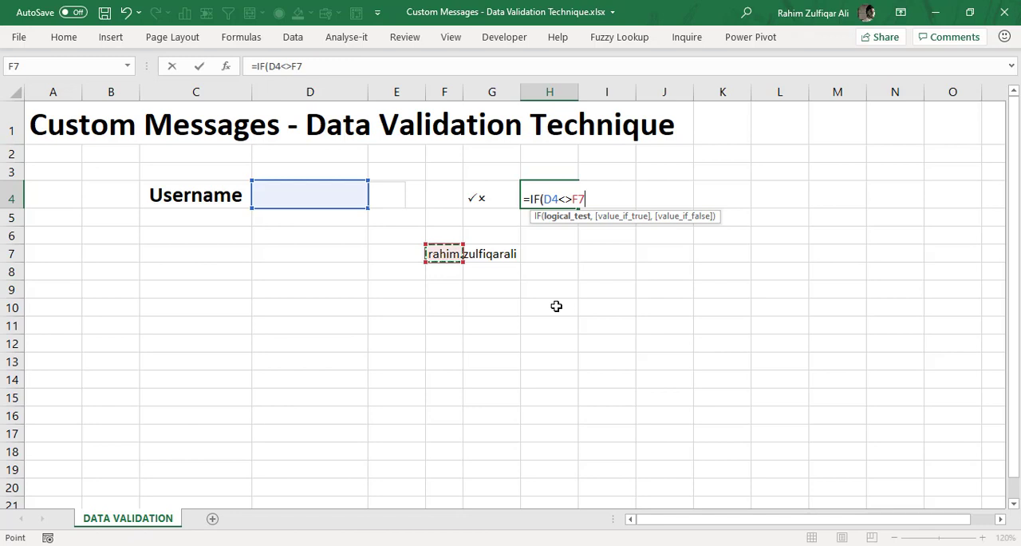
pyautogui.write(',""')
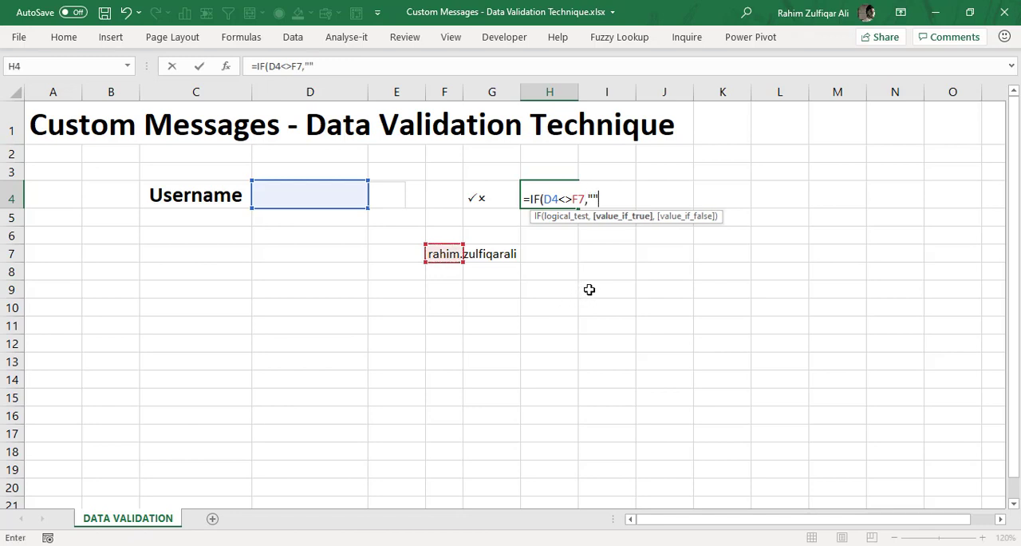
pyautogui.write(',"")')
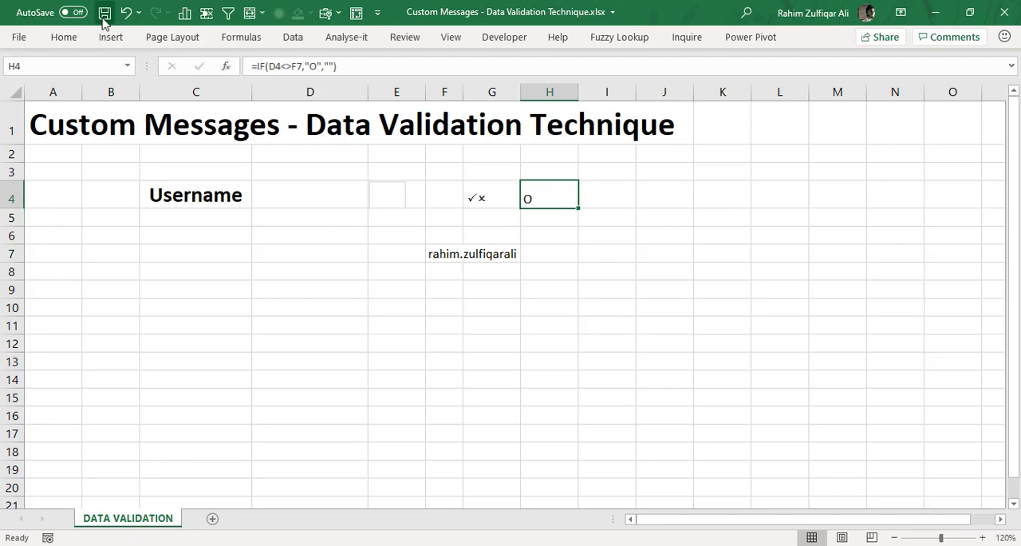
# Format H4 in Wingdings 2 and colour its cross red
pyautogui.click(64, 38)
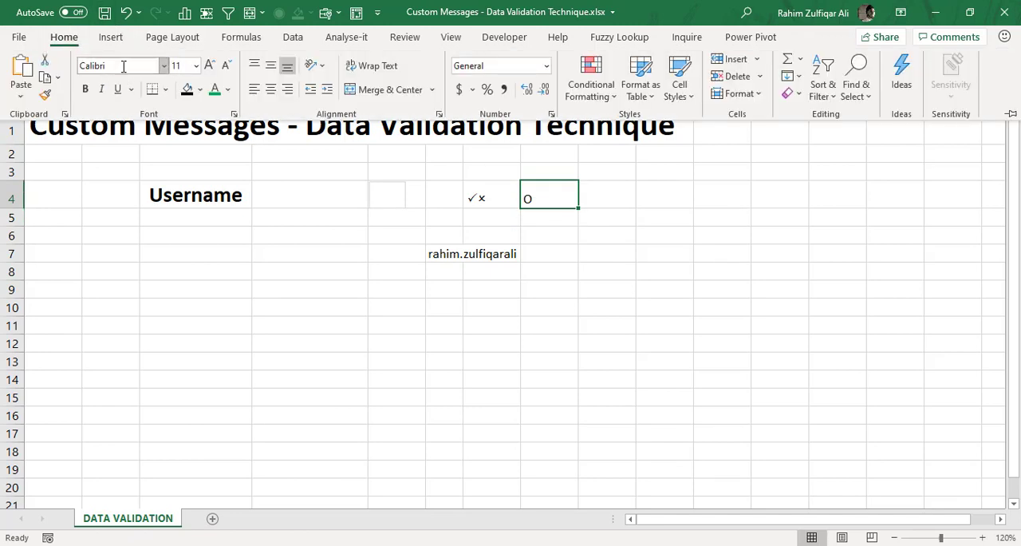
pyautogui.write('Wingdings')
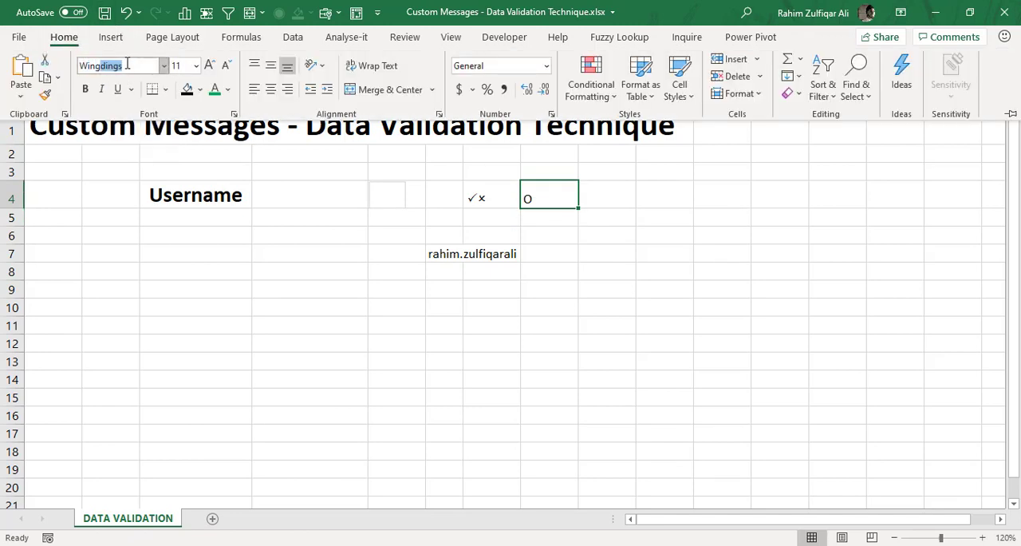
pyautogui.write('Wingdings 2')
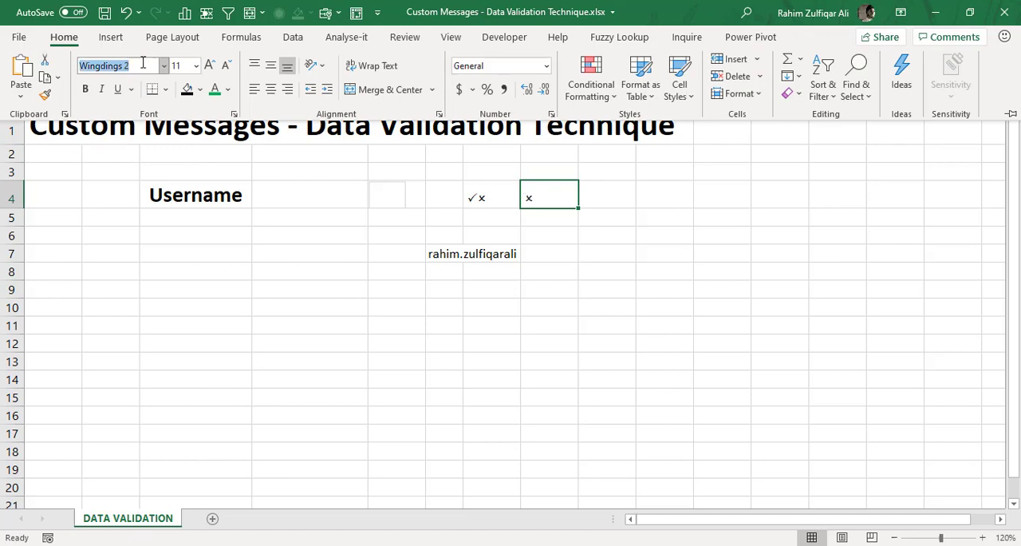
pyautogui.click(230, 89)
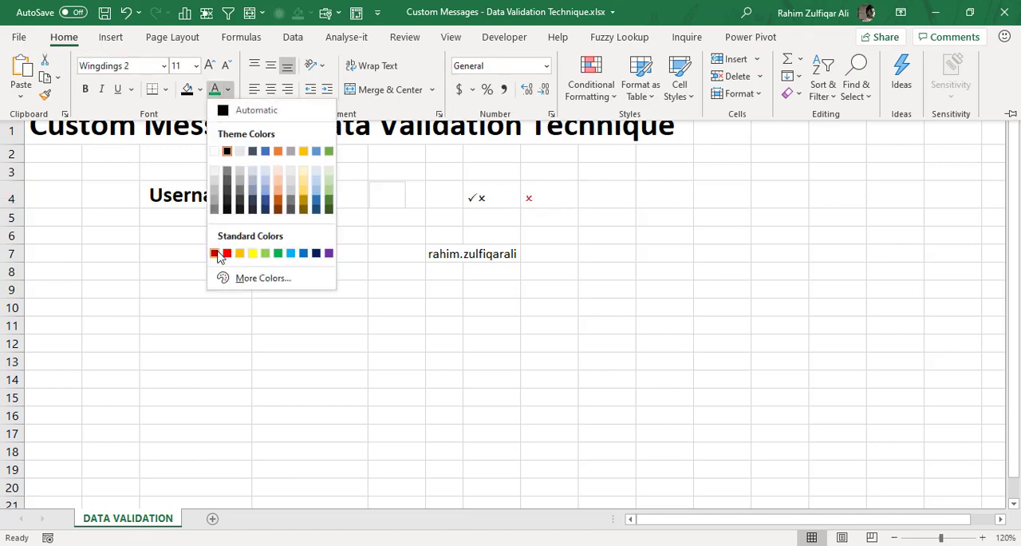
pyautogui.click(214, 252)
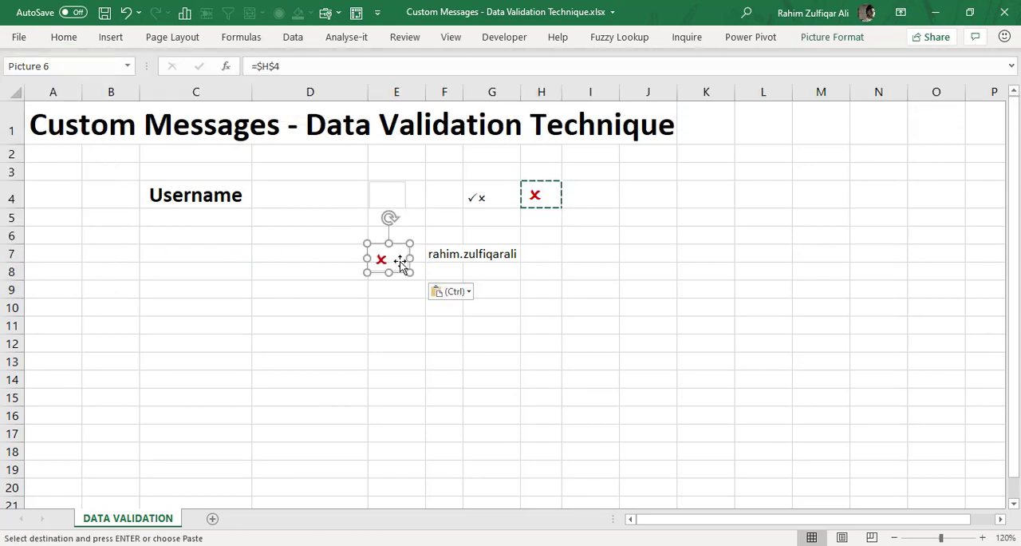
# Move the linked red-cross picture into E4 beside the username cell and deselect it
pyautogui.moveTo(386, 258); pyautogui.dragTo(386, 196)
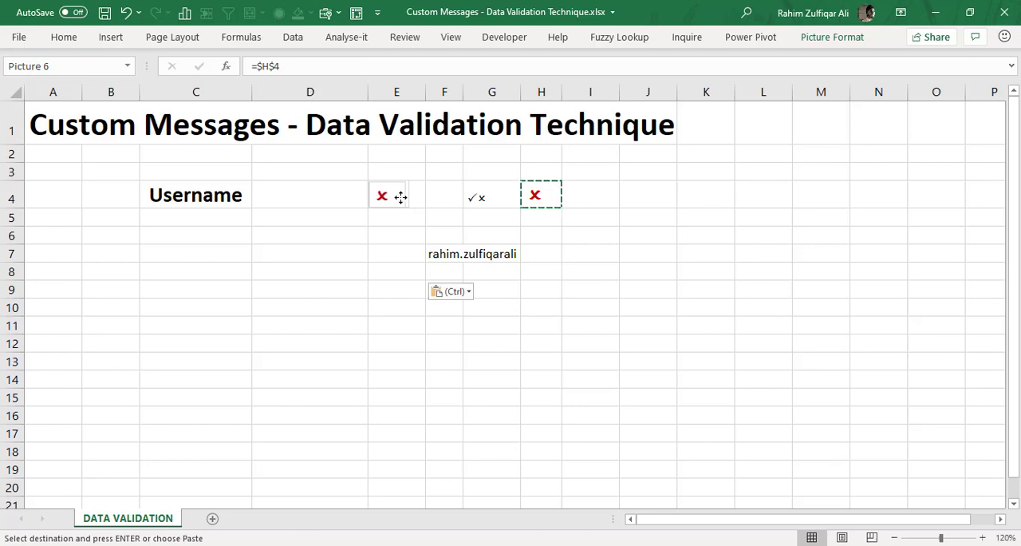
pyautogui.click(383, 194)
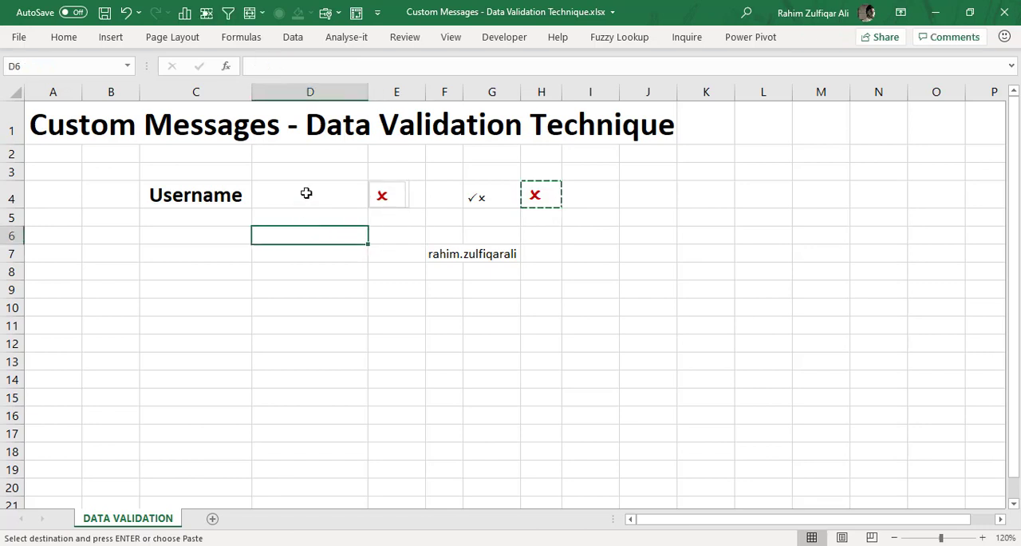
# Enter non-matching names (salman, rahim.zulfiq) in D4 so E4 shows the red cross
pyautogui.write('salm')
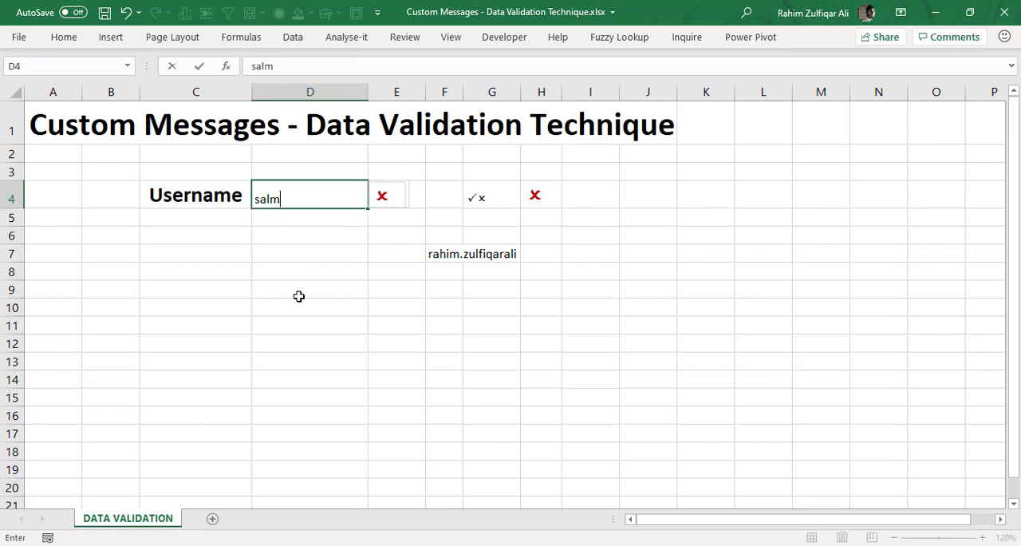
pyautogui.write('an')
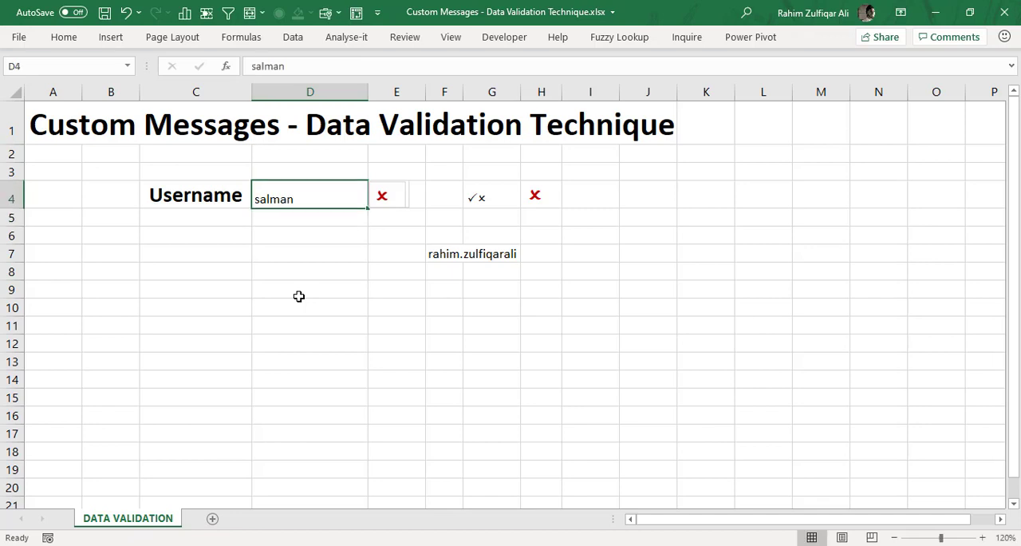
pyautogui.moveTo(353, 270)
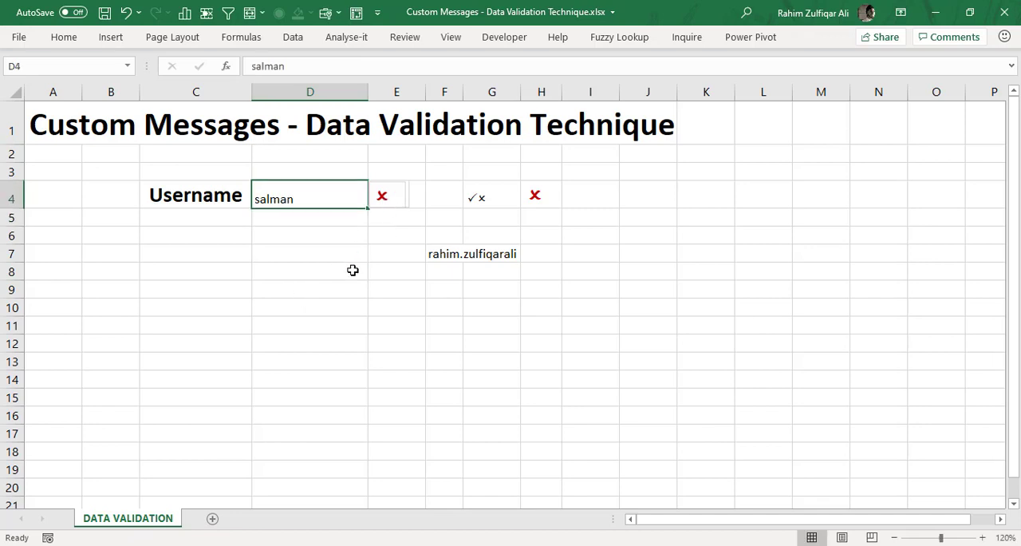
pyautogui.write('rahim.zulfiqarali')
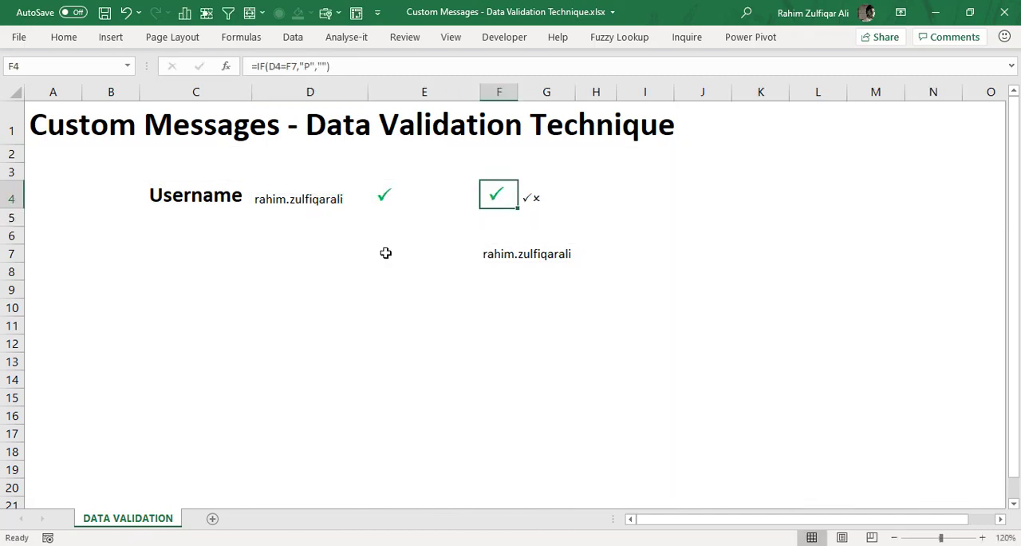
pyautogui.click(309, 195)
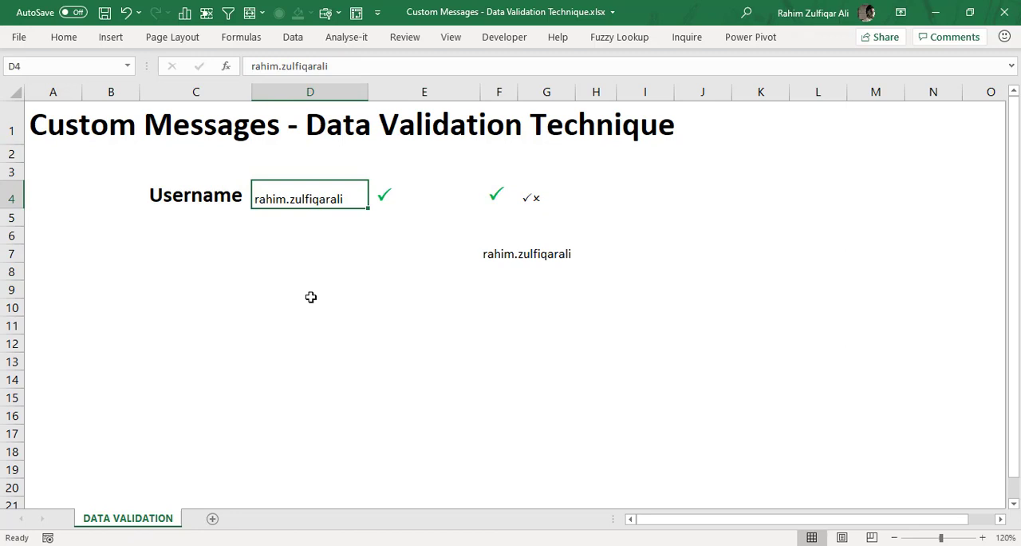
pyautogui.press('Delete')
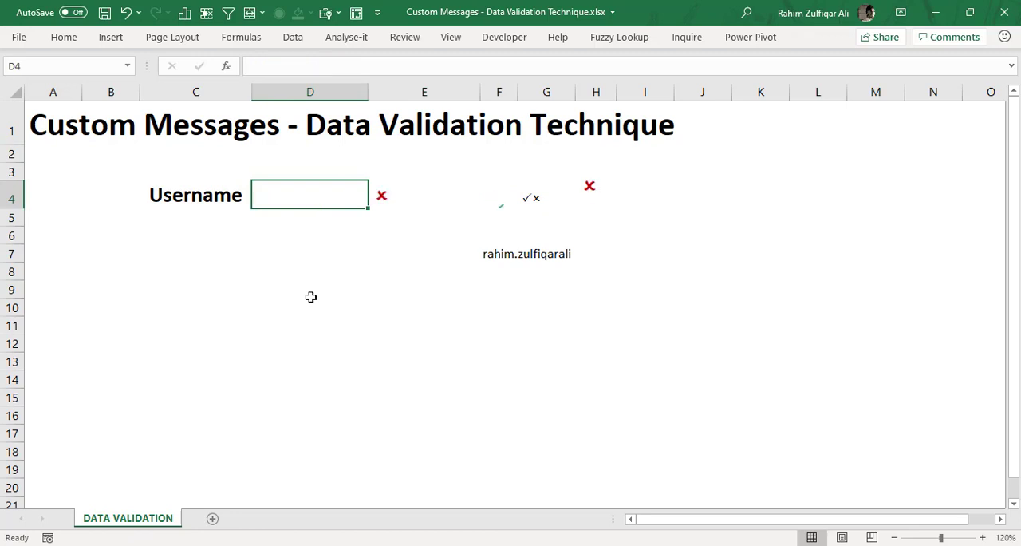
pyautogui.click(425, 195)
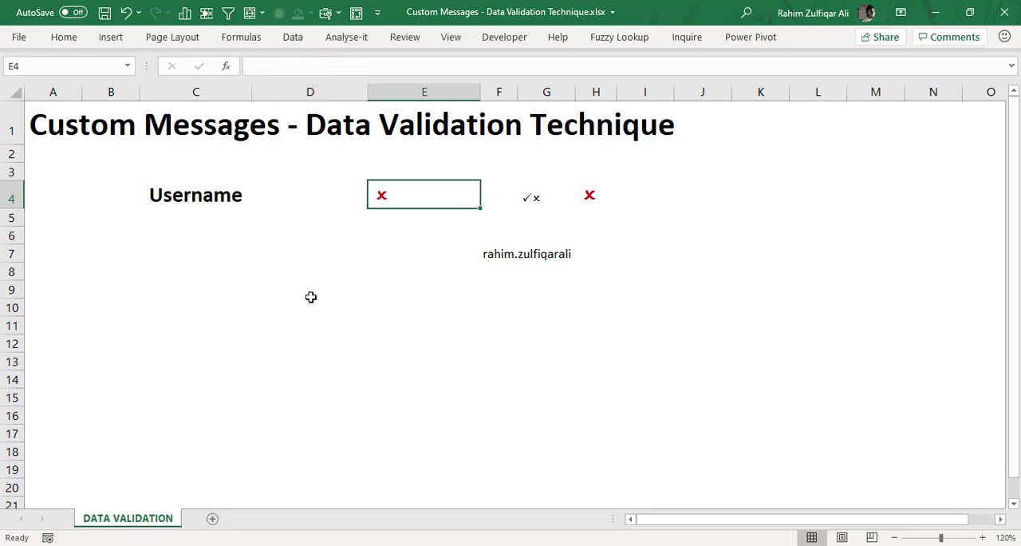
pyautogui.write('rahim')
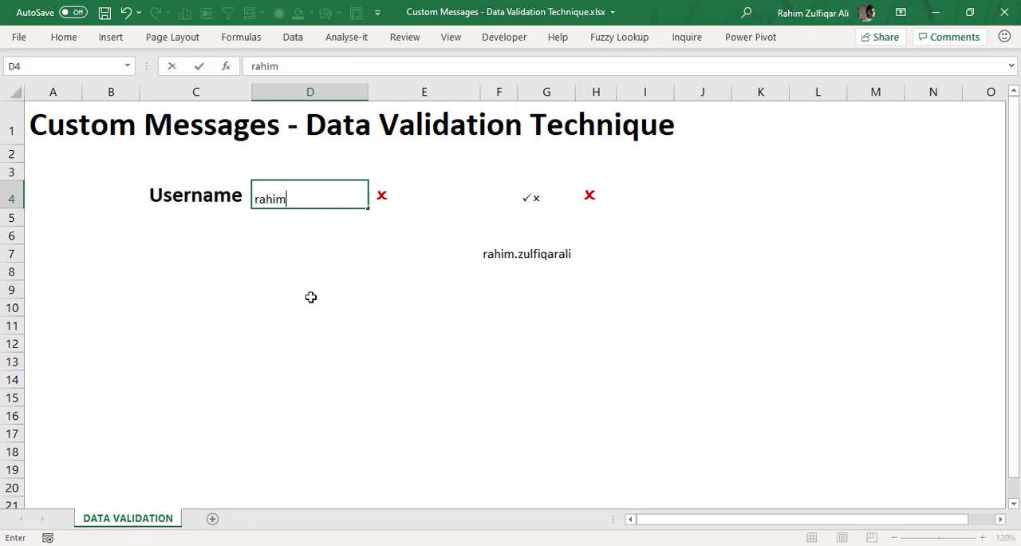
pyautogui.click(424, 252)
pyautogui.write('=F7')
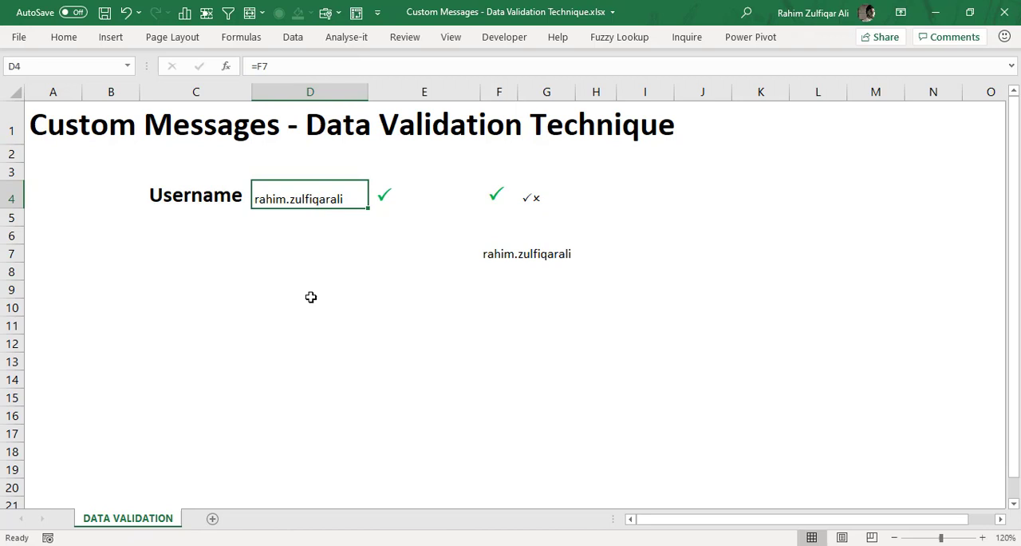
pyautogui.click(384, 195)
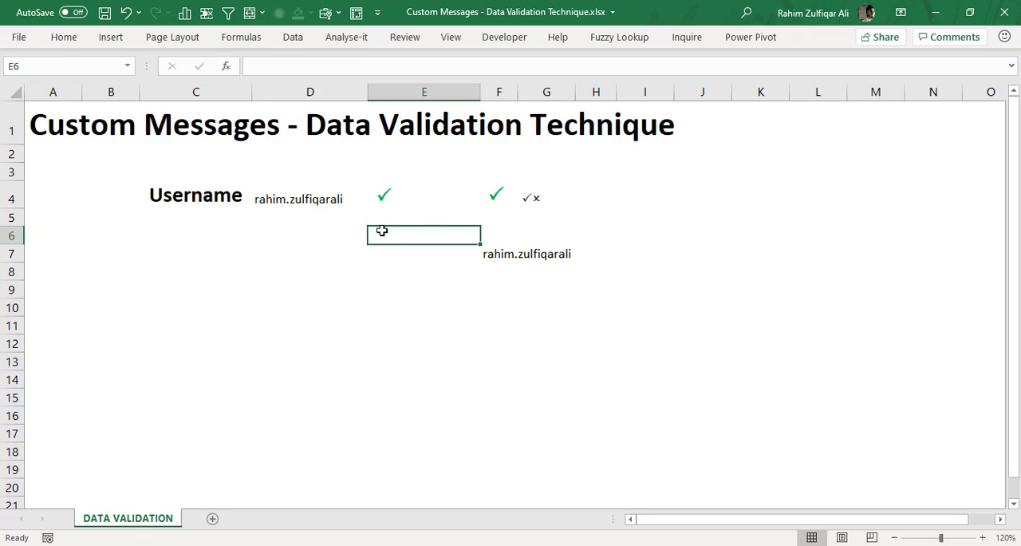
pyautogui.moveTo(303, 195)
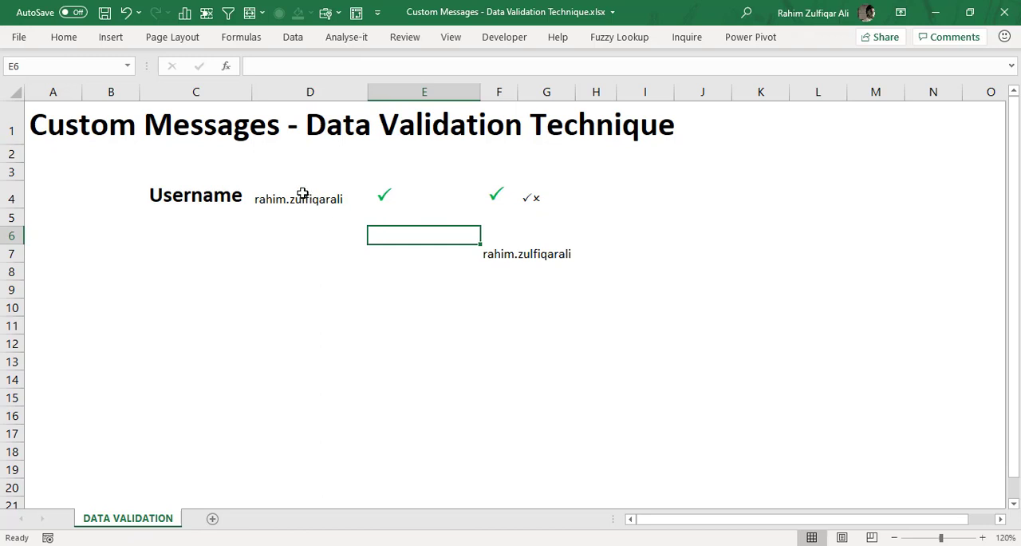
# Enter the non-matching username salm.aml in D4 so E4 shows the red cross
pyautogui.click(310, 195)
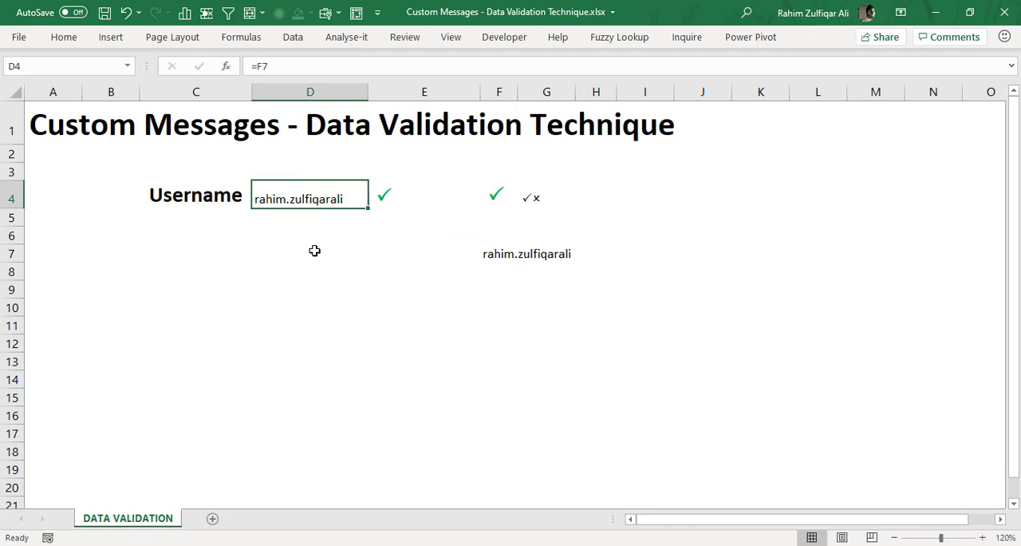
pyautogui.moveTo(355, 244)
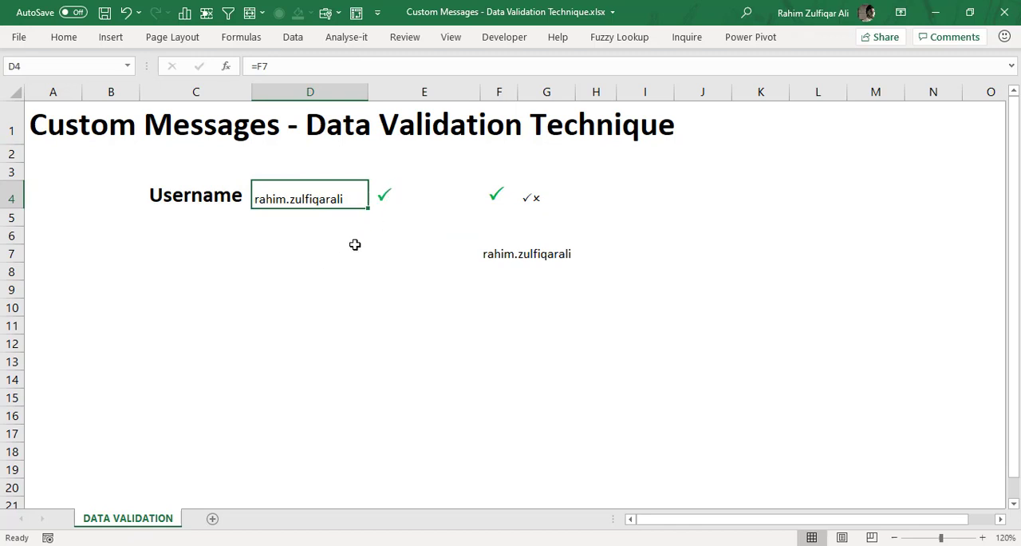
pyautogui.write('salm')
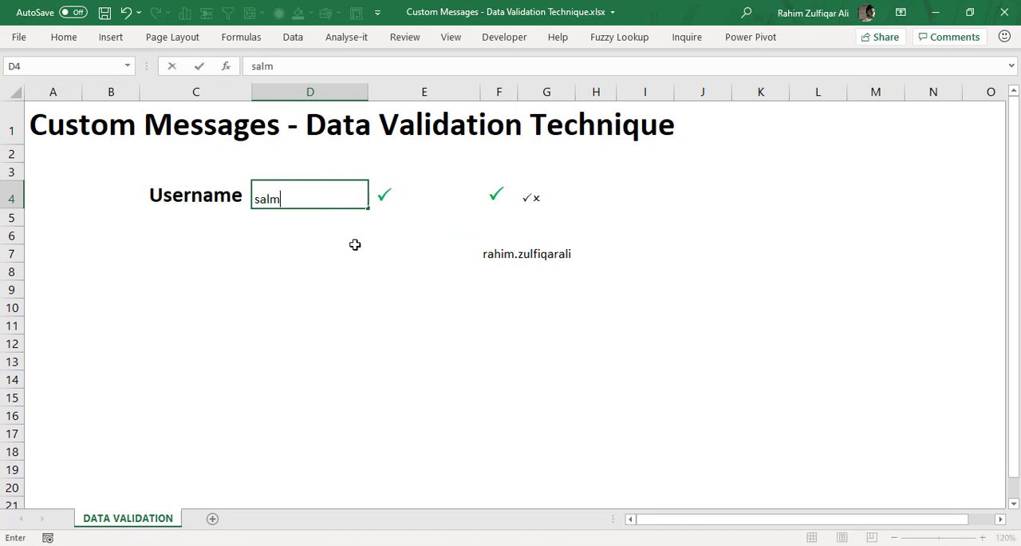
pyautogui.write('.aml')
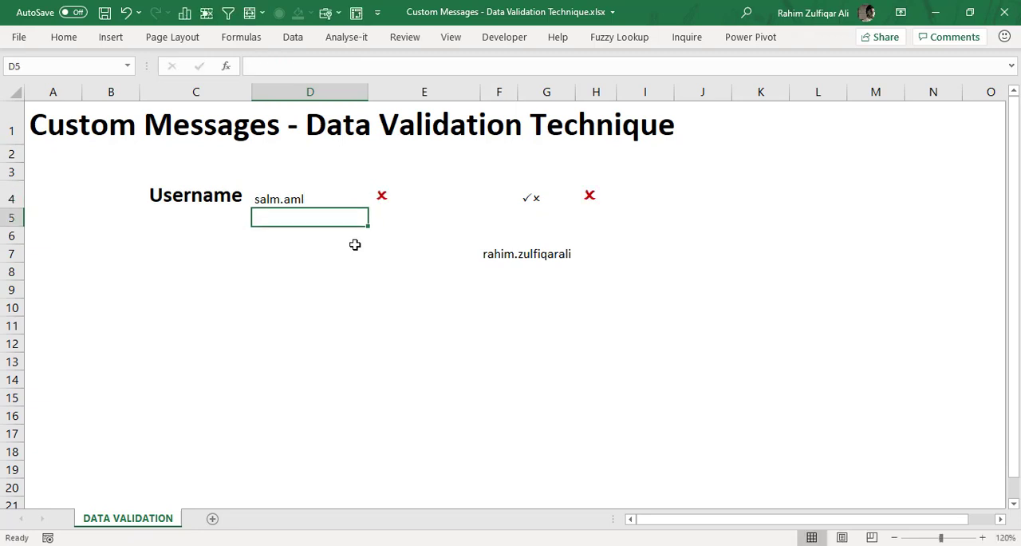
pyautogui.moveTo(427, 205)
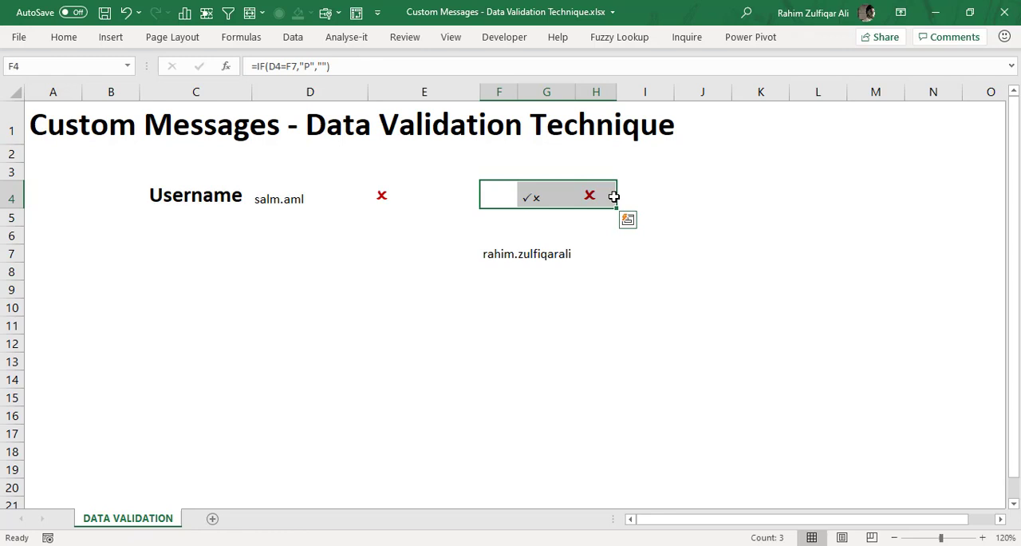
pyautogui.moveTo(484, 204)
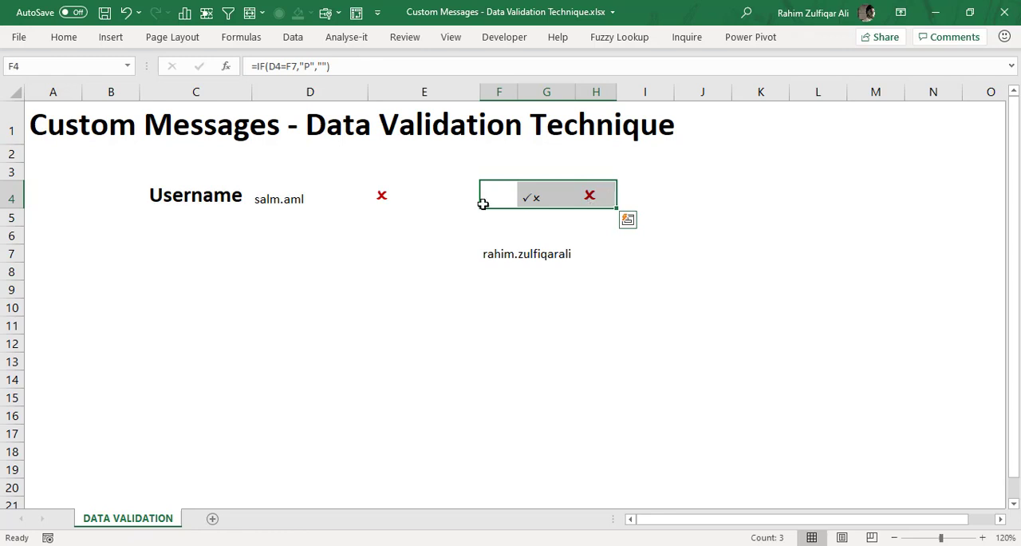
pyautogui.click(424, 217)
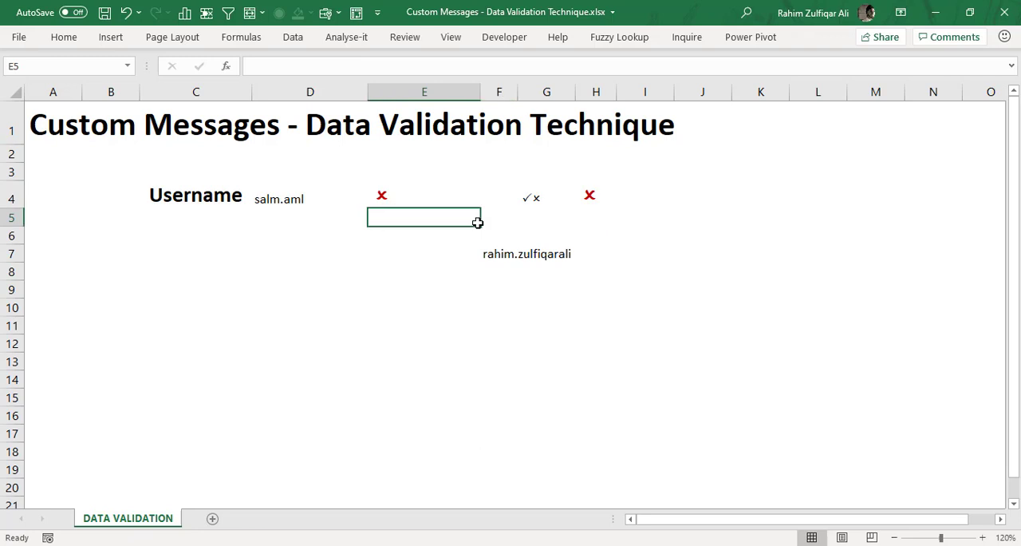
pyautogui.moveTo(500, 198)
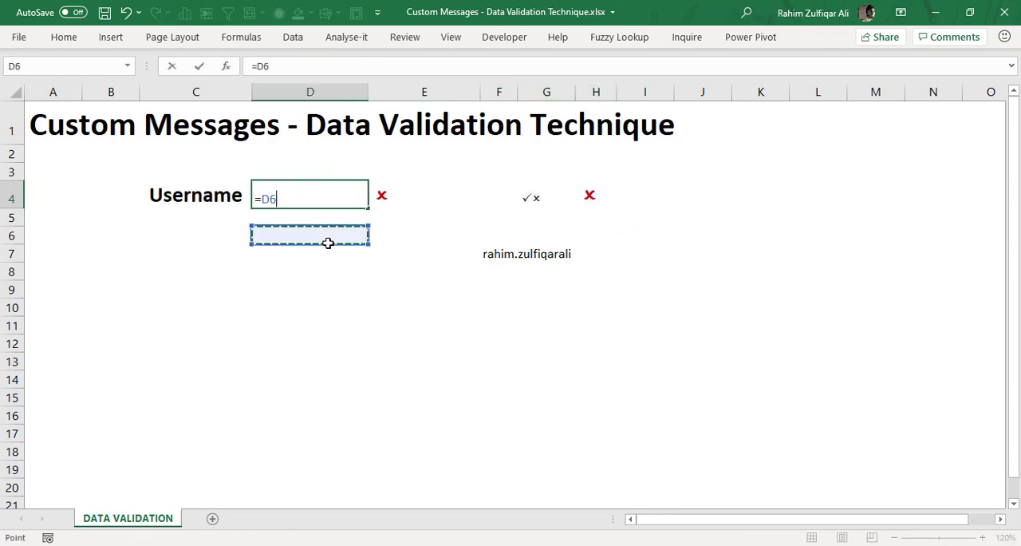
pyautogui.press('Enter')
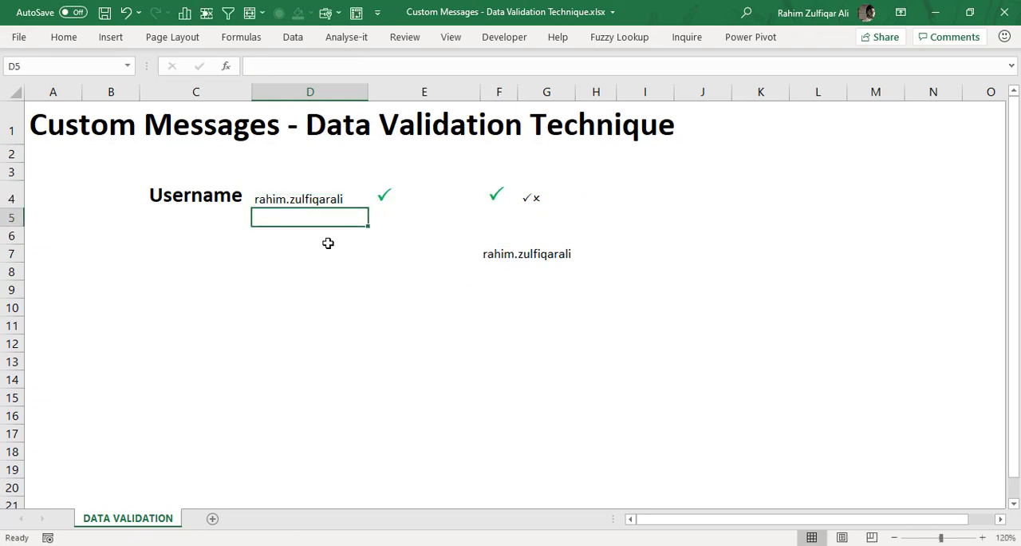